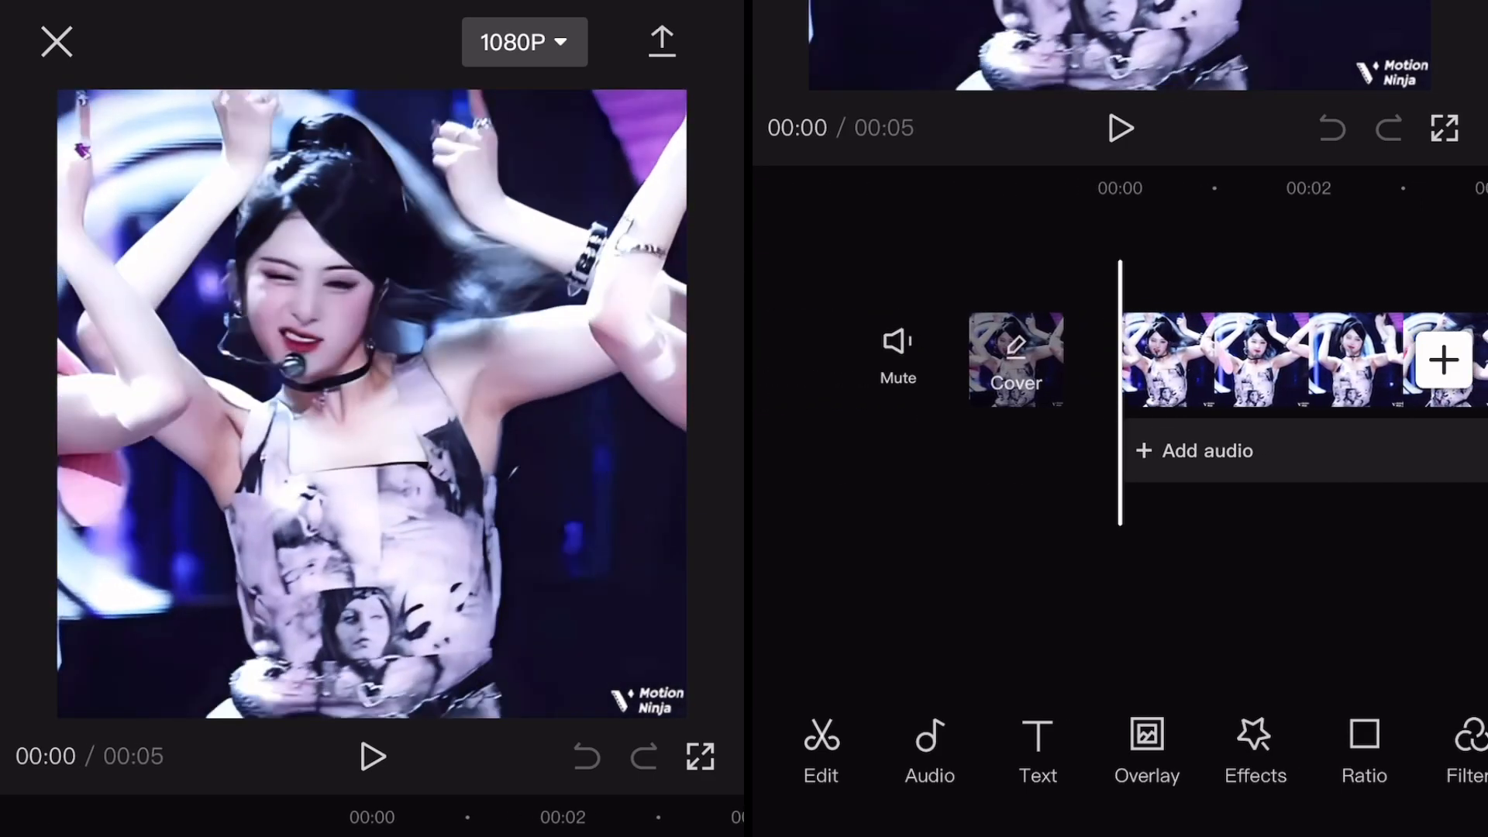
Step: Exit the dance project and acknowledge the storage notice to start fresh
left_click(662, 42)
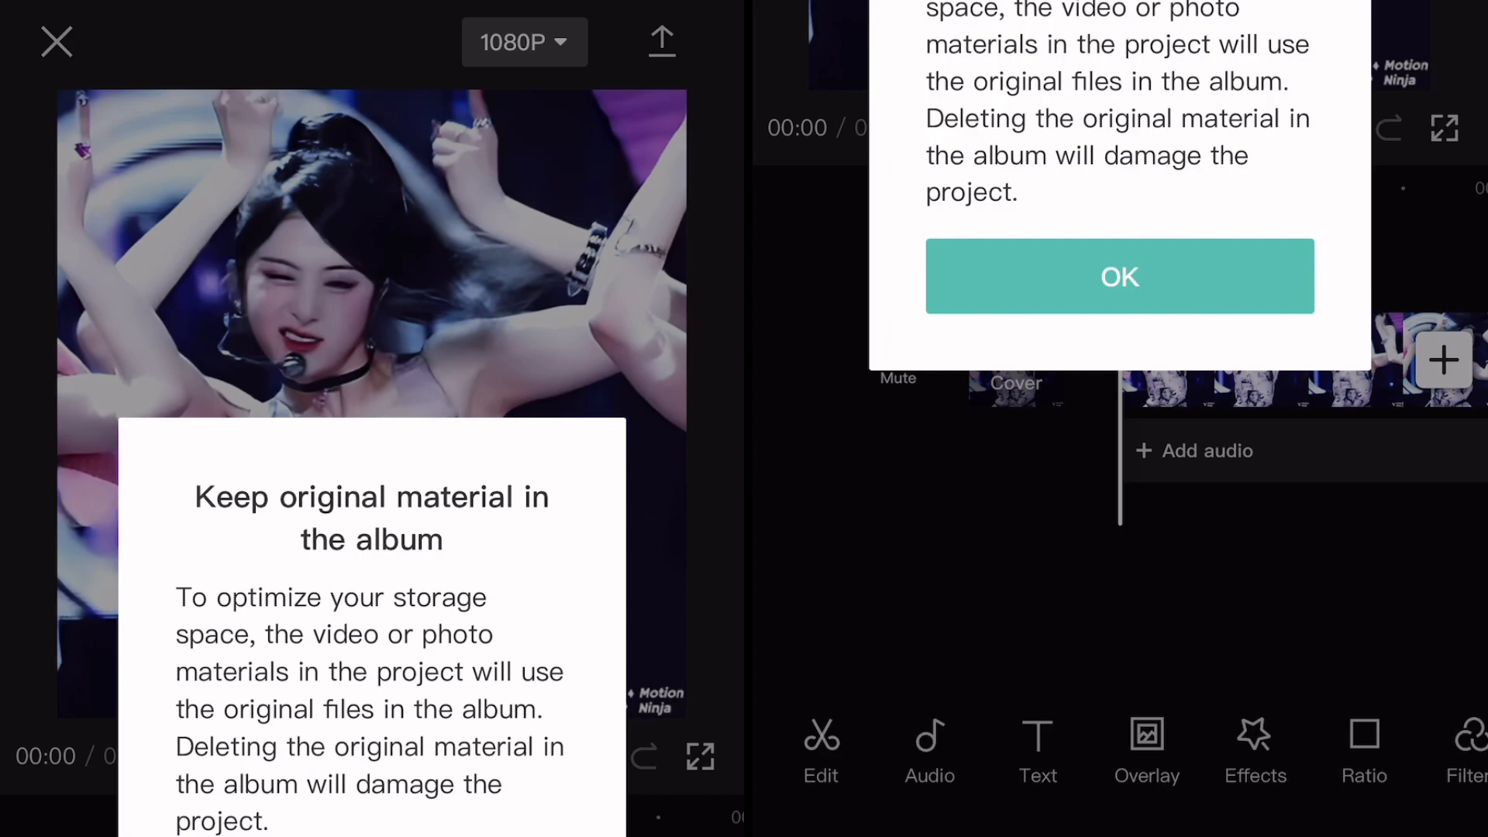
left_click(1119, 276)
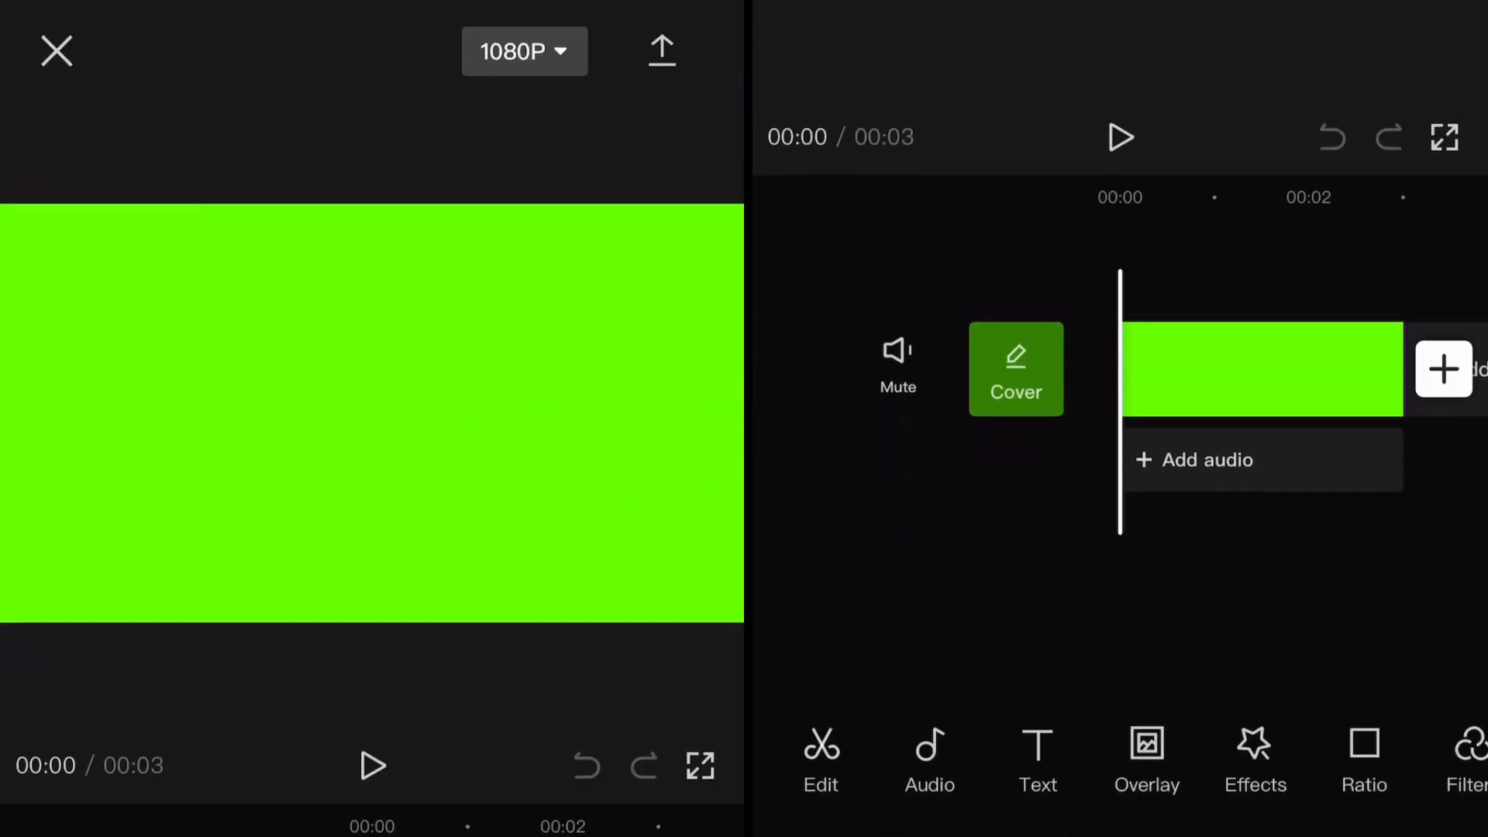
Step: Set the green-screen project's aspect ratio to 1:1 square
left_click(1363, 760)
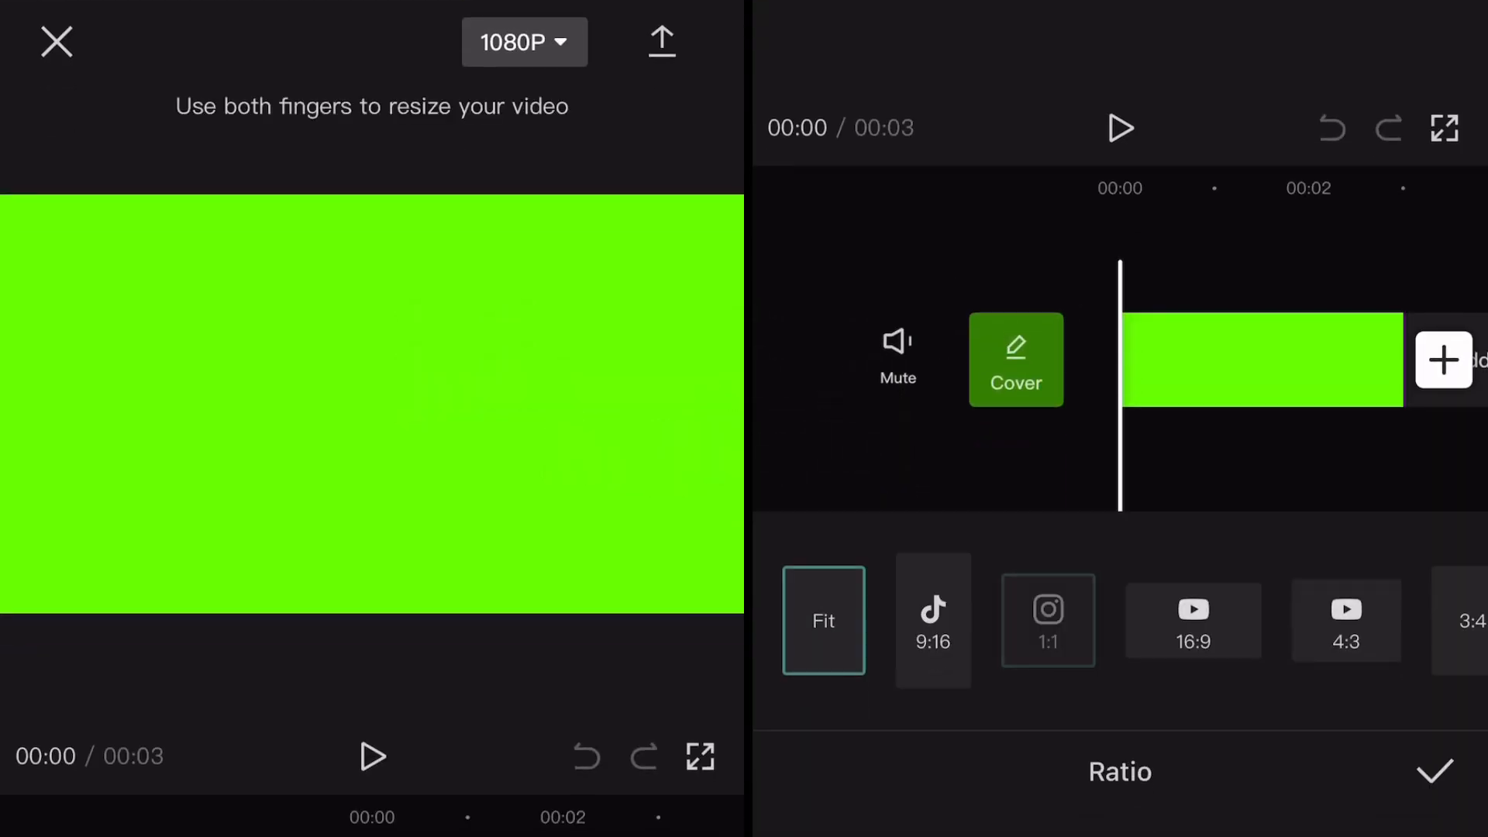
left_click(1049, 620)
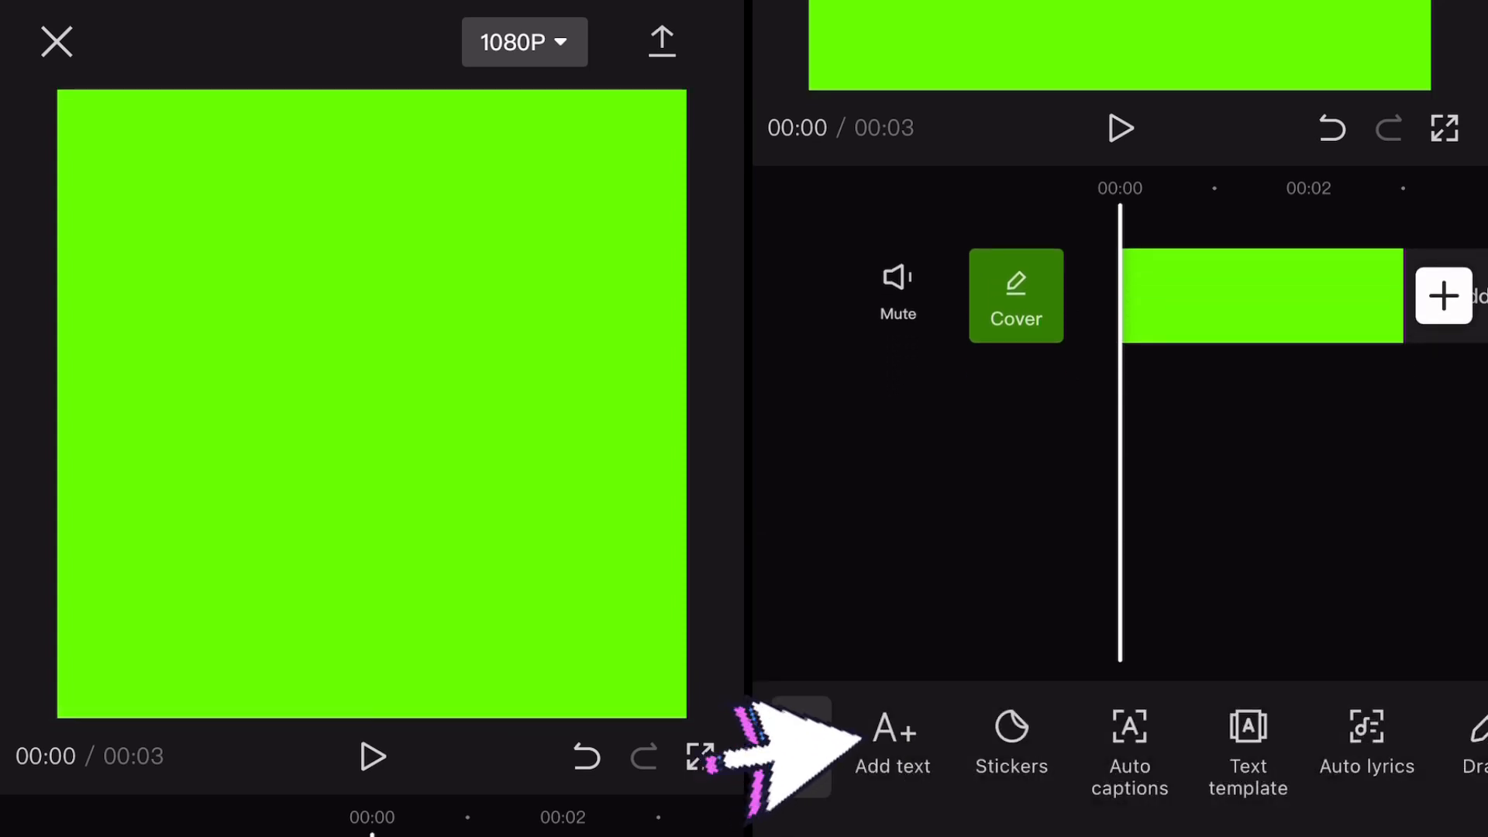
Step: Add a 'yourmina' text element and give it a black drop shadow
left_click(891, 745)
type("yourmi")
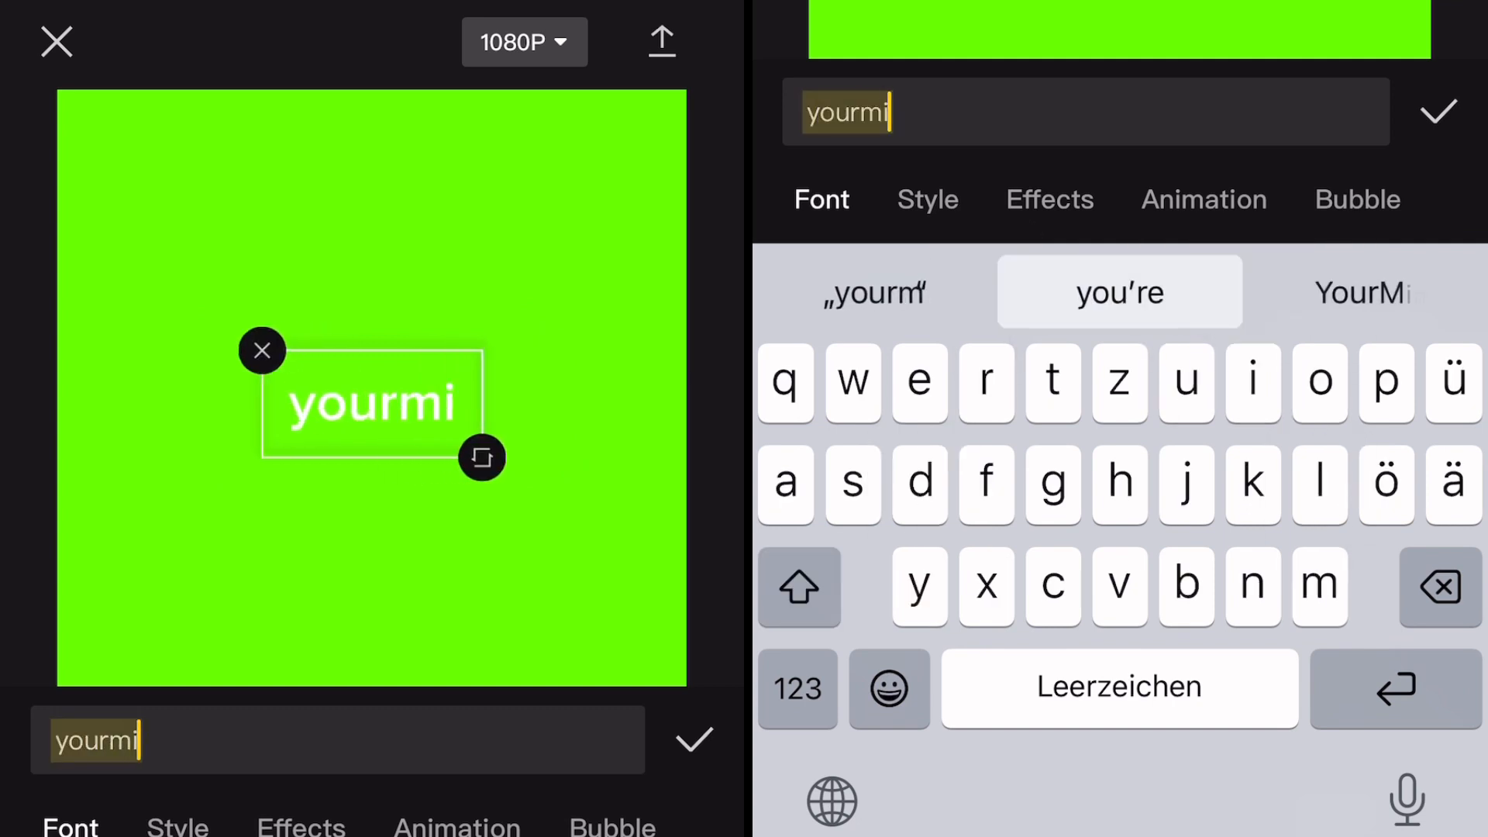
left_click(1362, 293)
type("y")
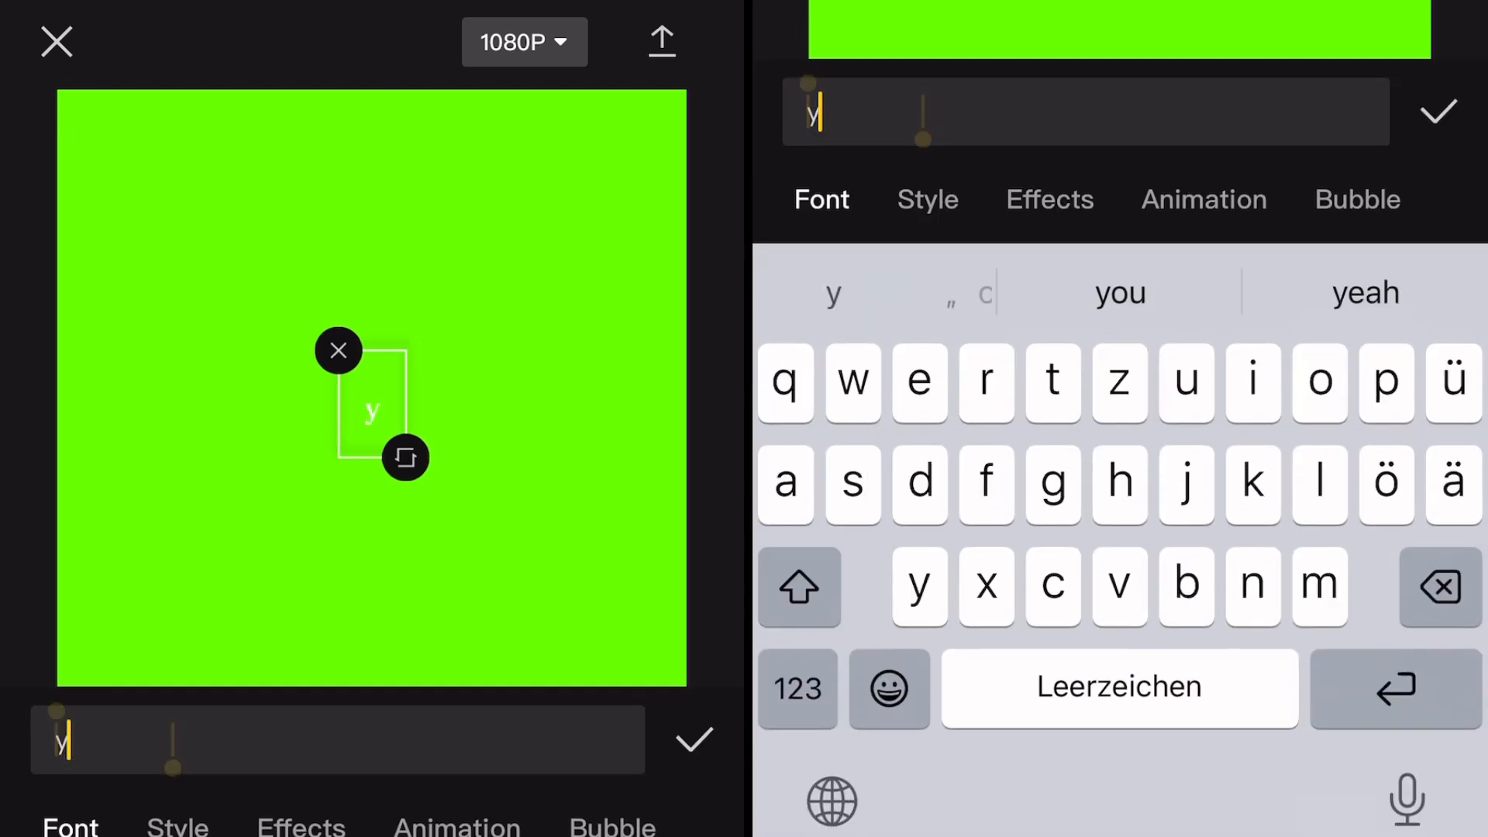
type("ourmina")
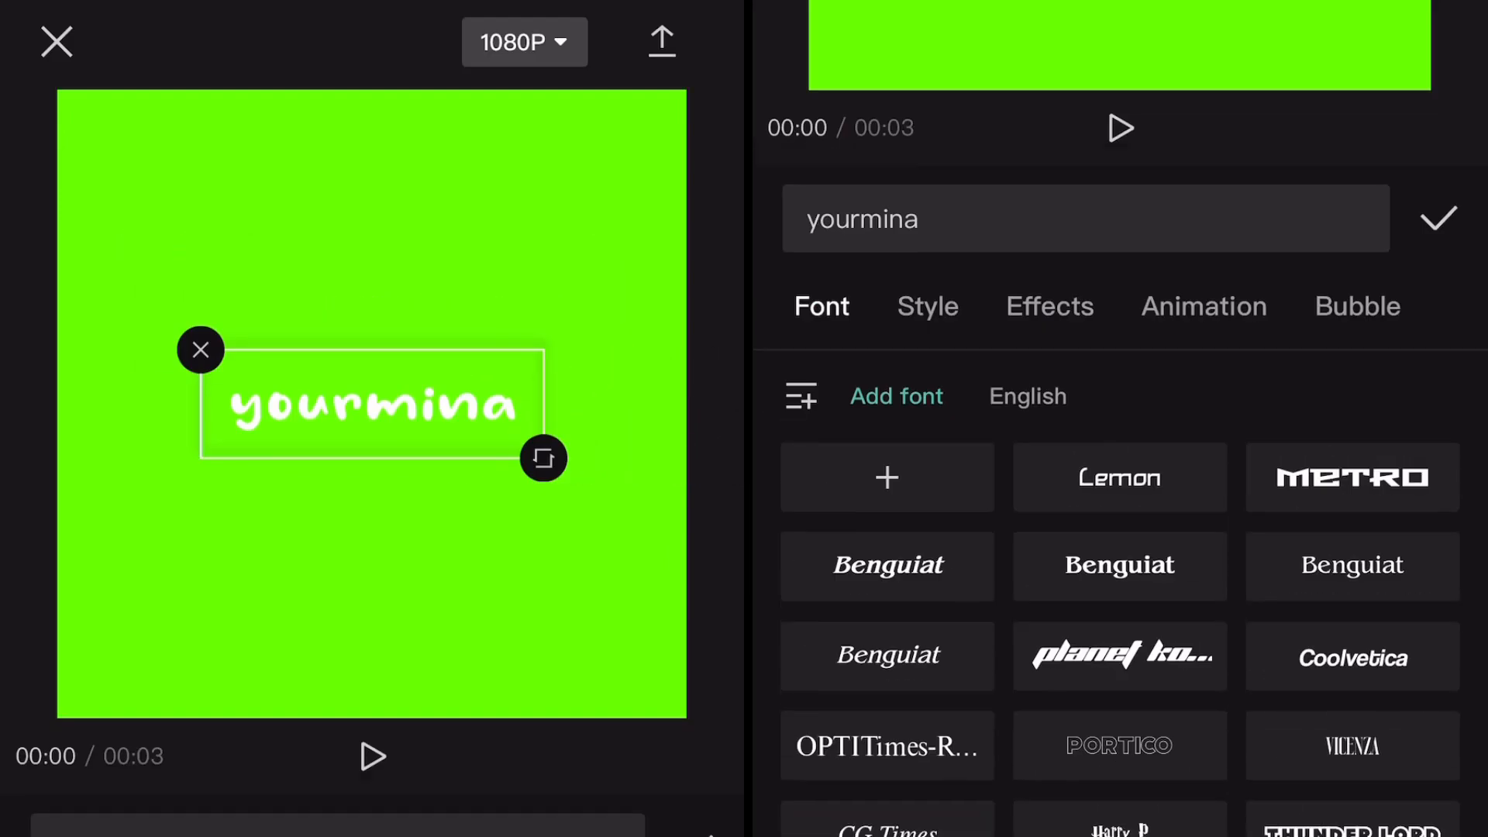
left_click(927, 305)
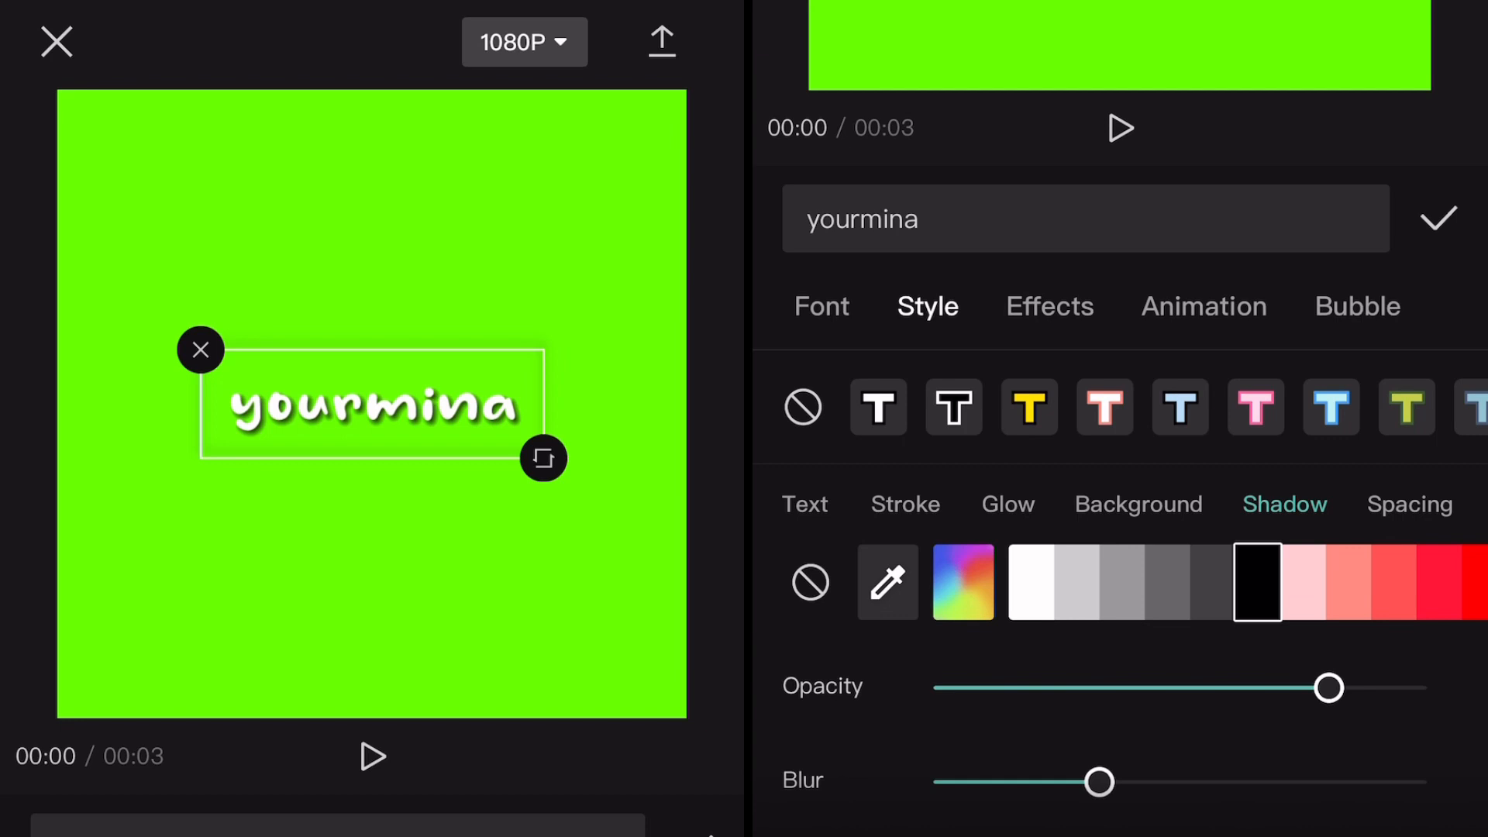
left_click(1439, 217)
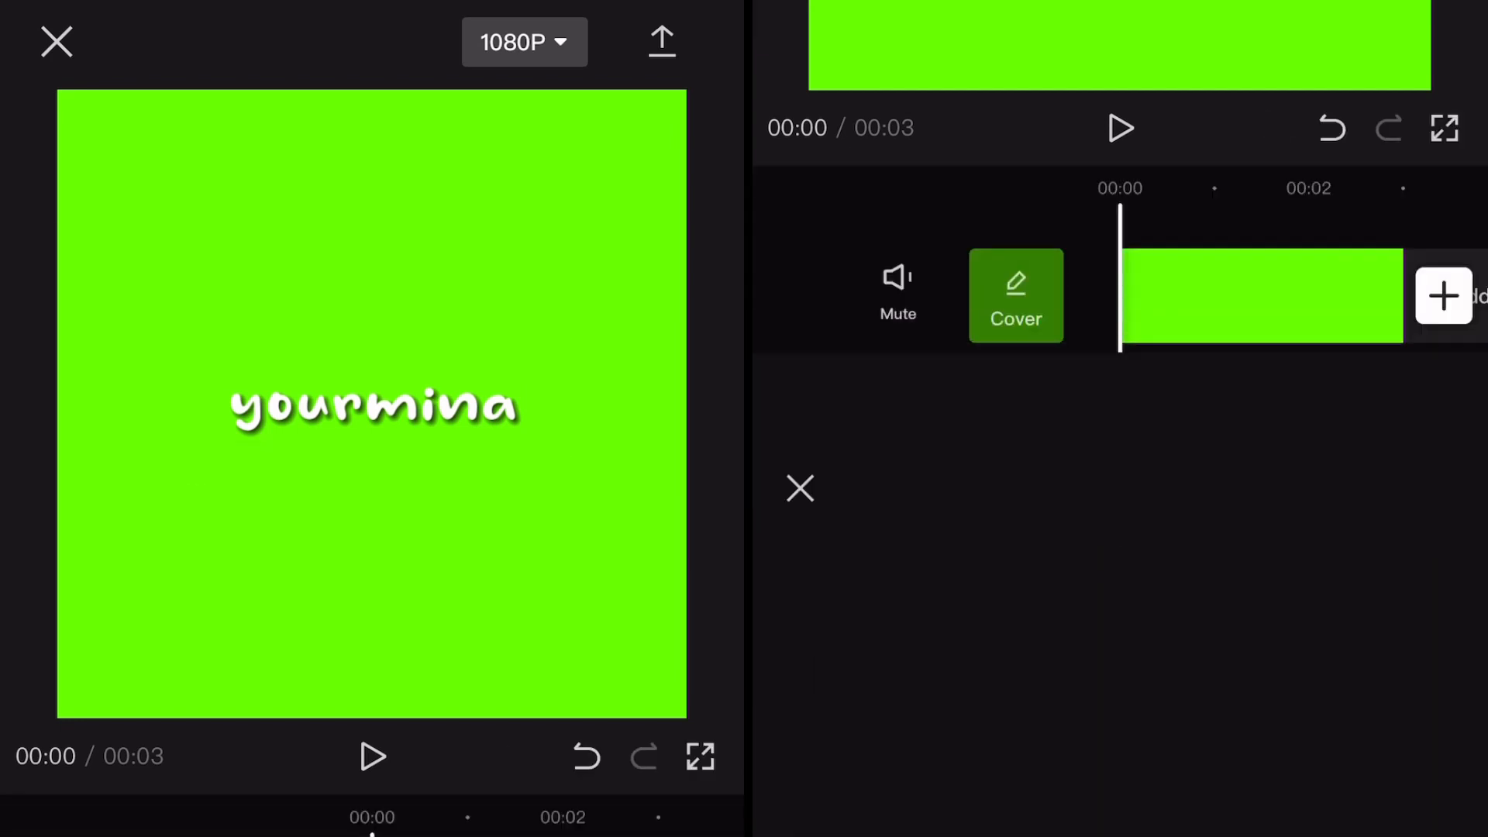
Step: Export the green text clip and reopen the 0720 dance project
left_click(660, 40)
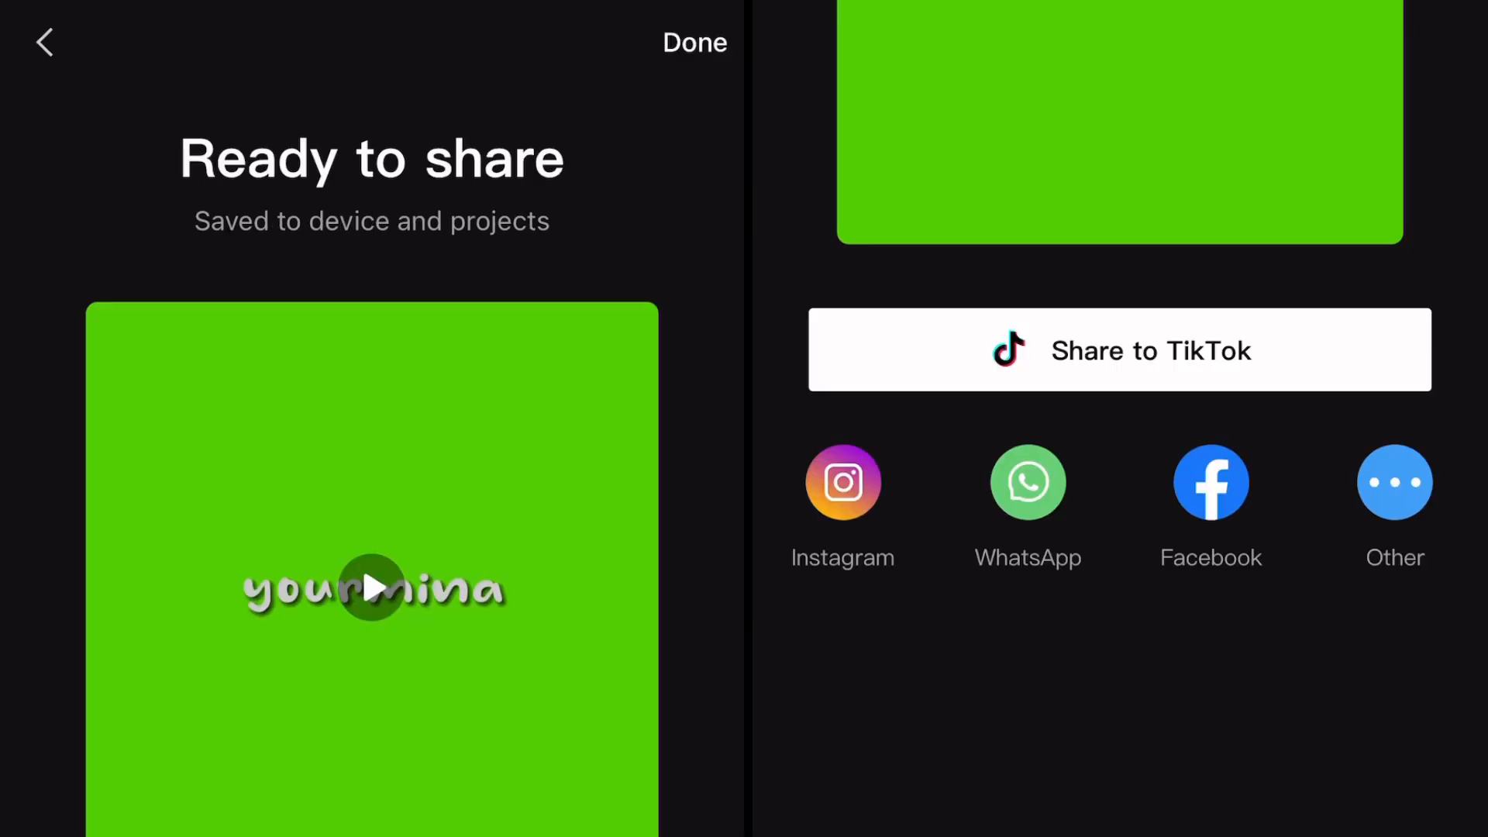
left_click(694, 44)
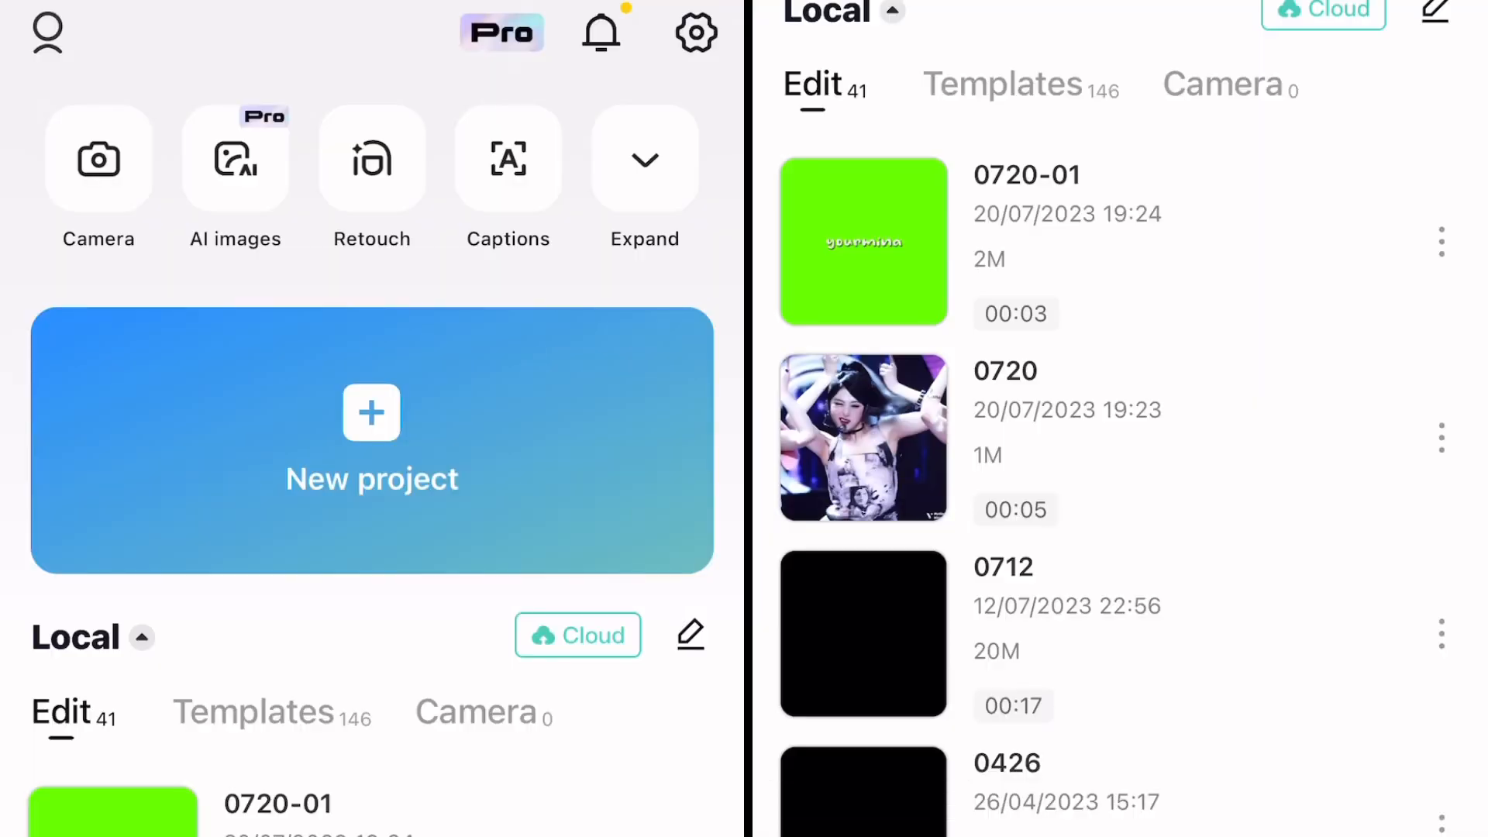
left_click(862, 438)
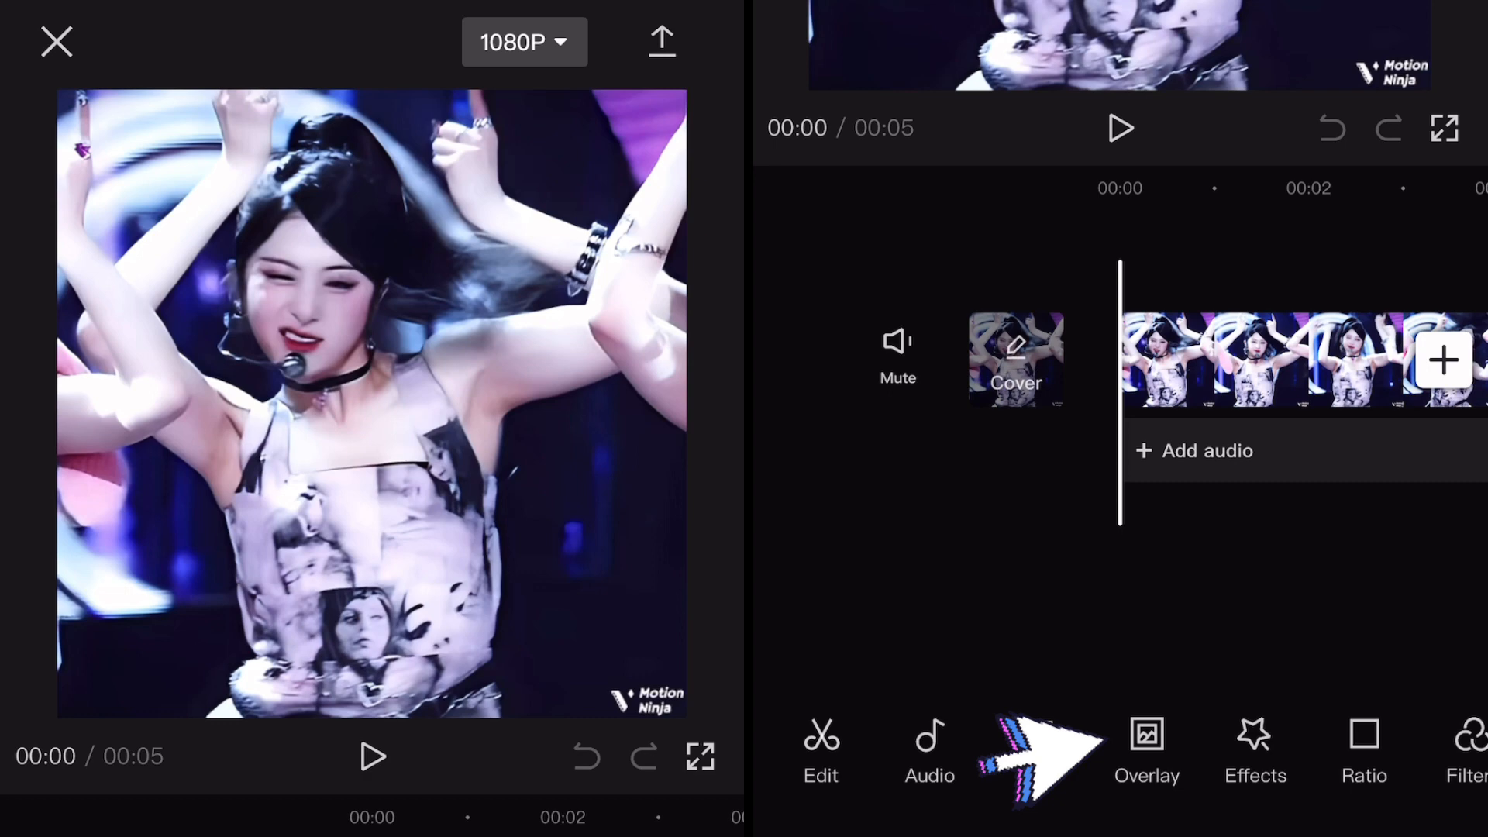
Step: Add the green text clip as an overlay and duplicate it to span the video
left_click(1148, 751)
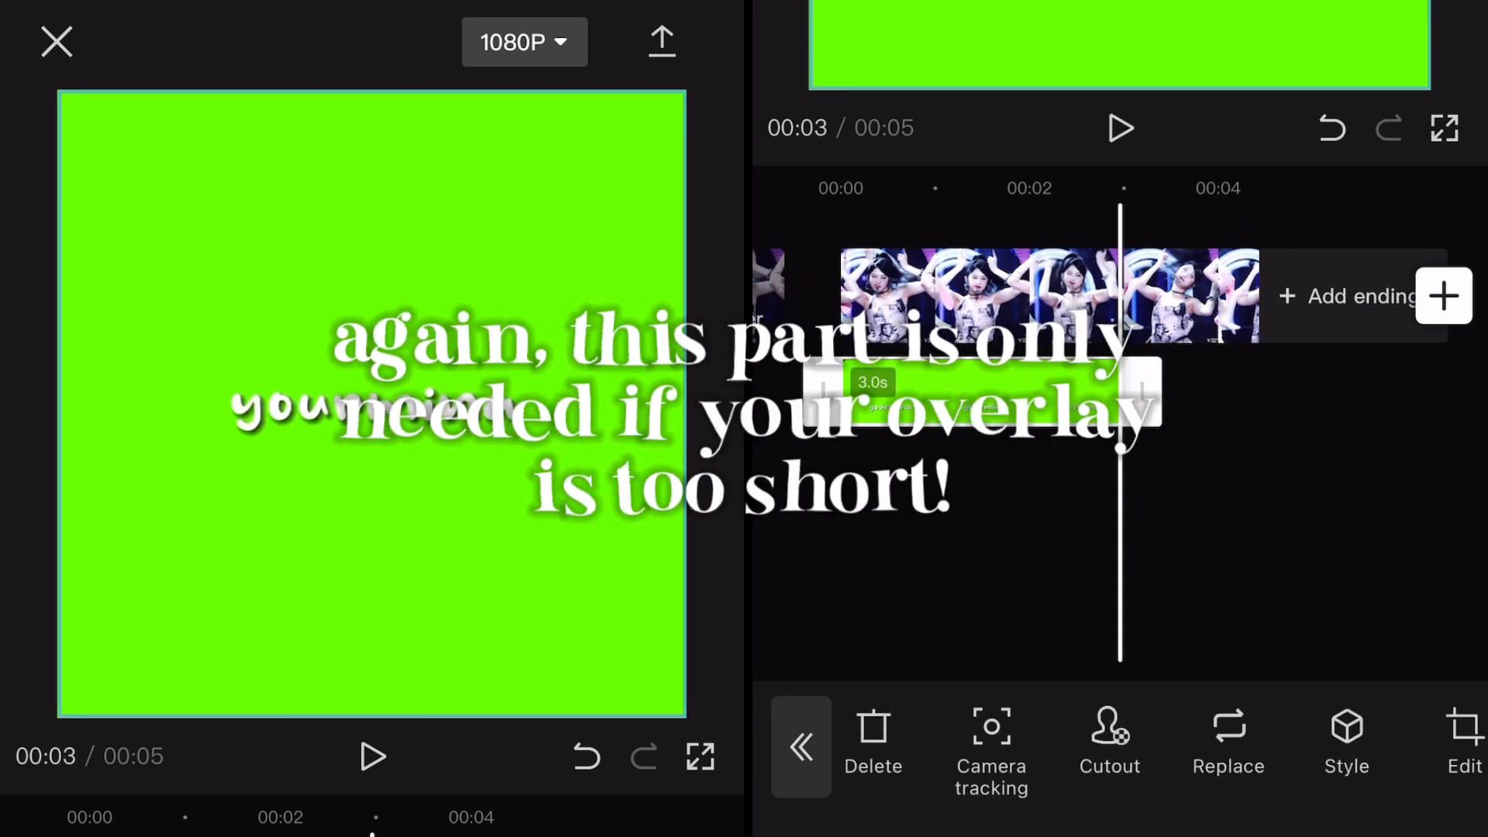
left_click(983, 393)
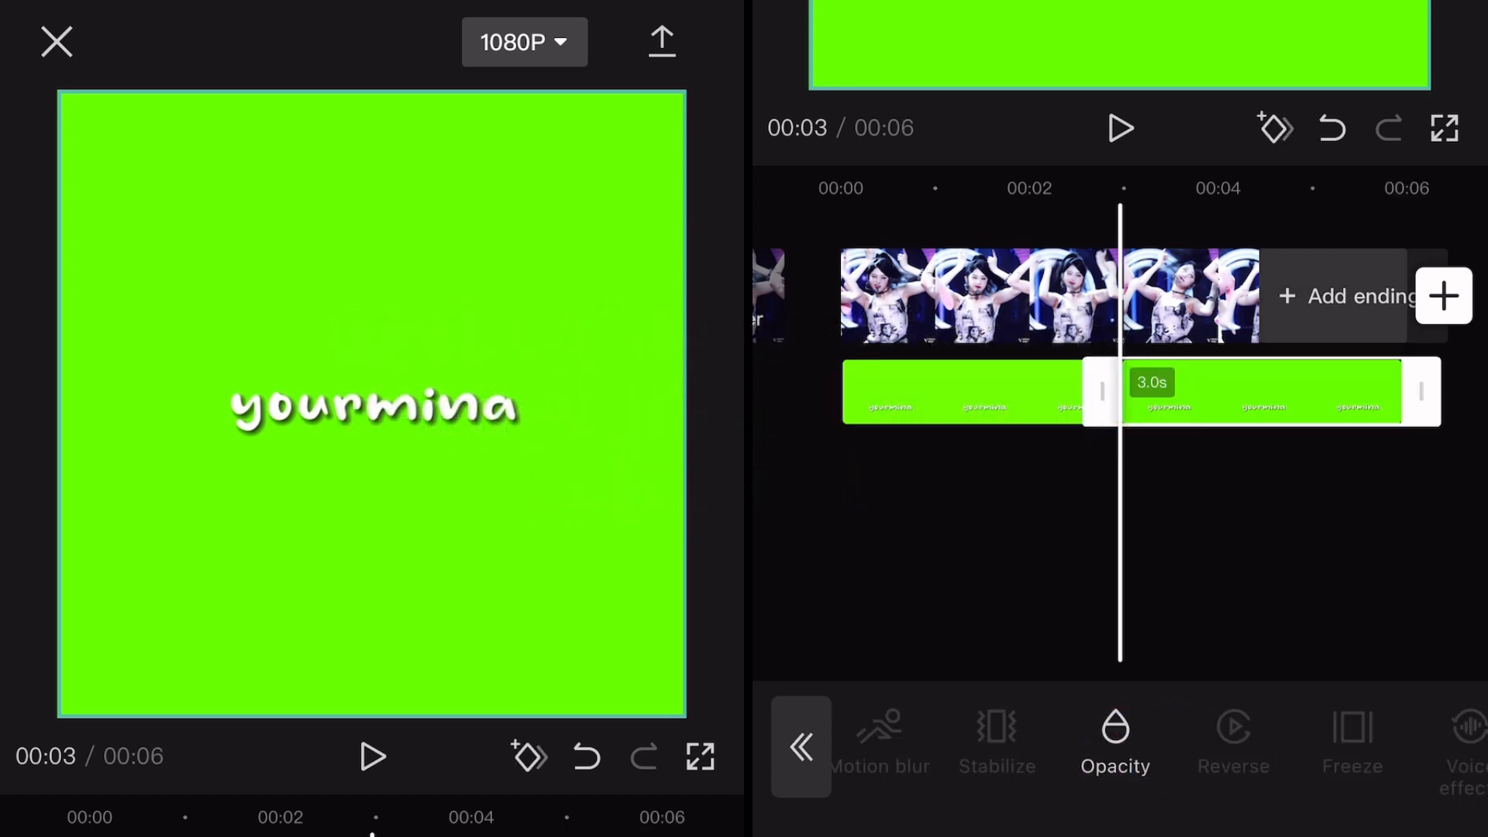
left_click(1118, 129)
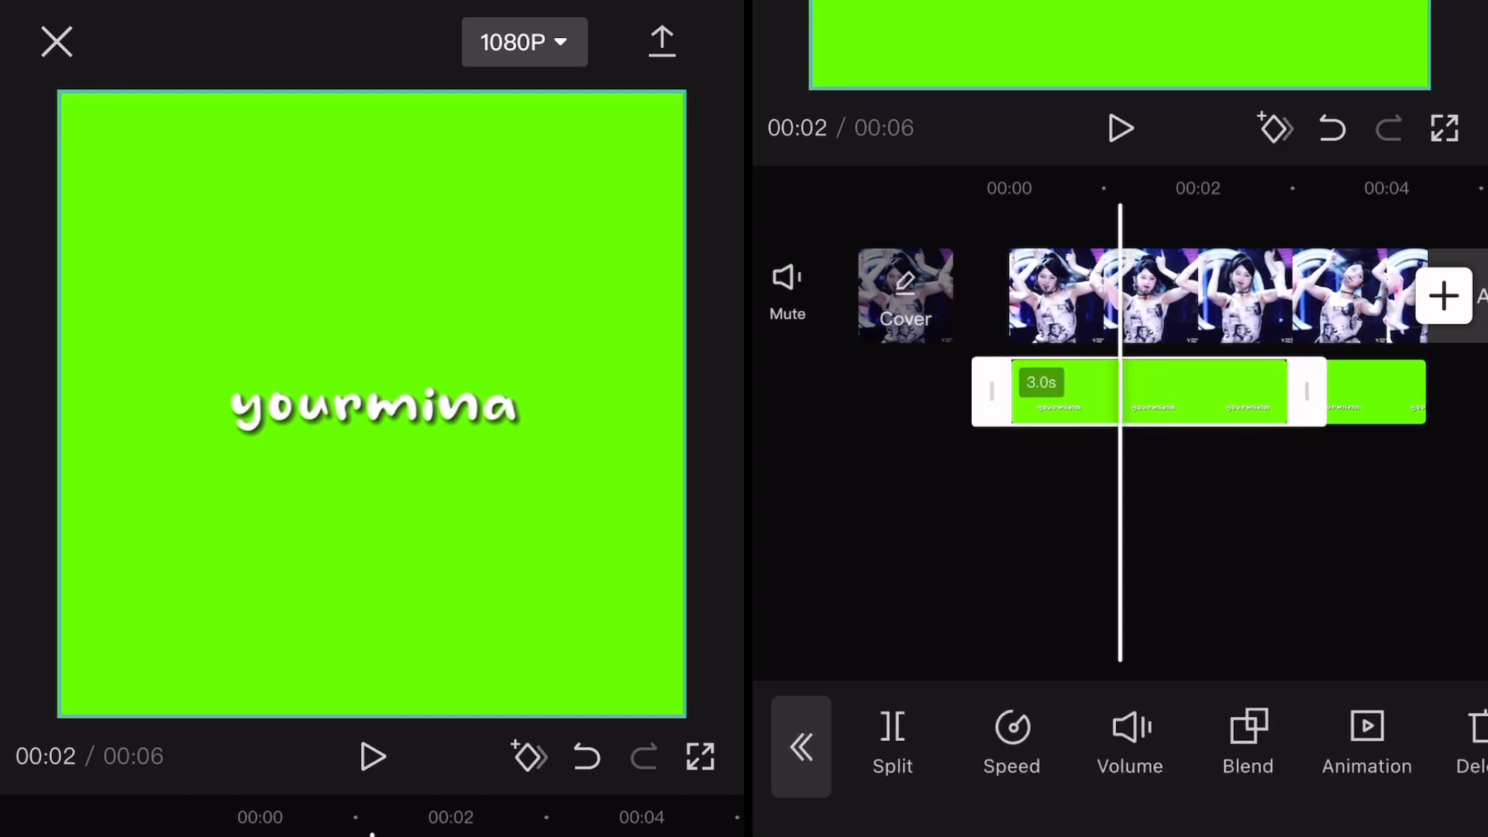
Step: Reach Cutout > Chroma key for the first green overlay clip
scroll("right", 3)
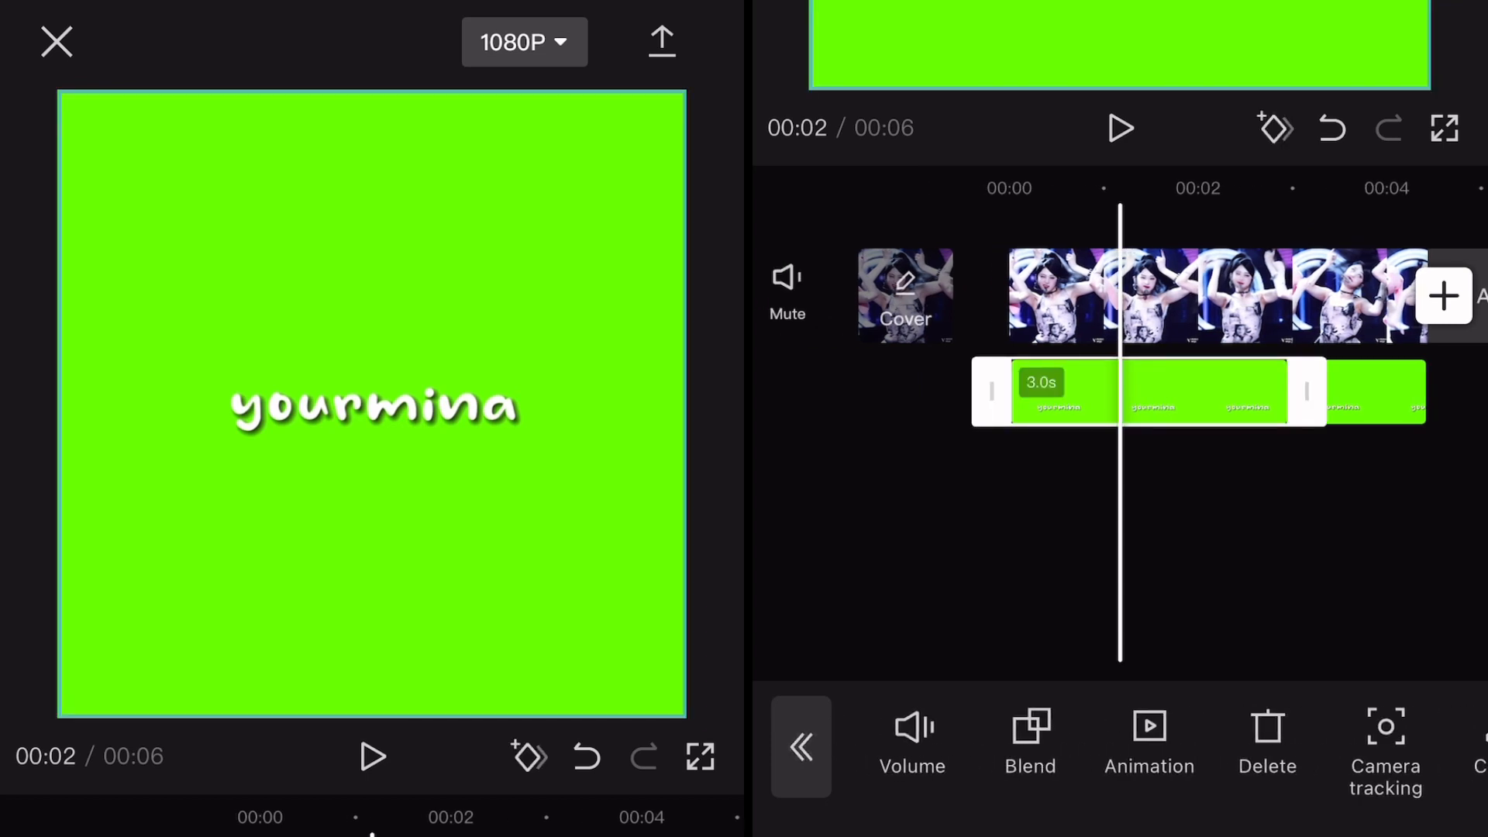
scroll("left", 3)
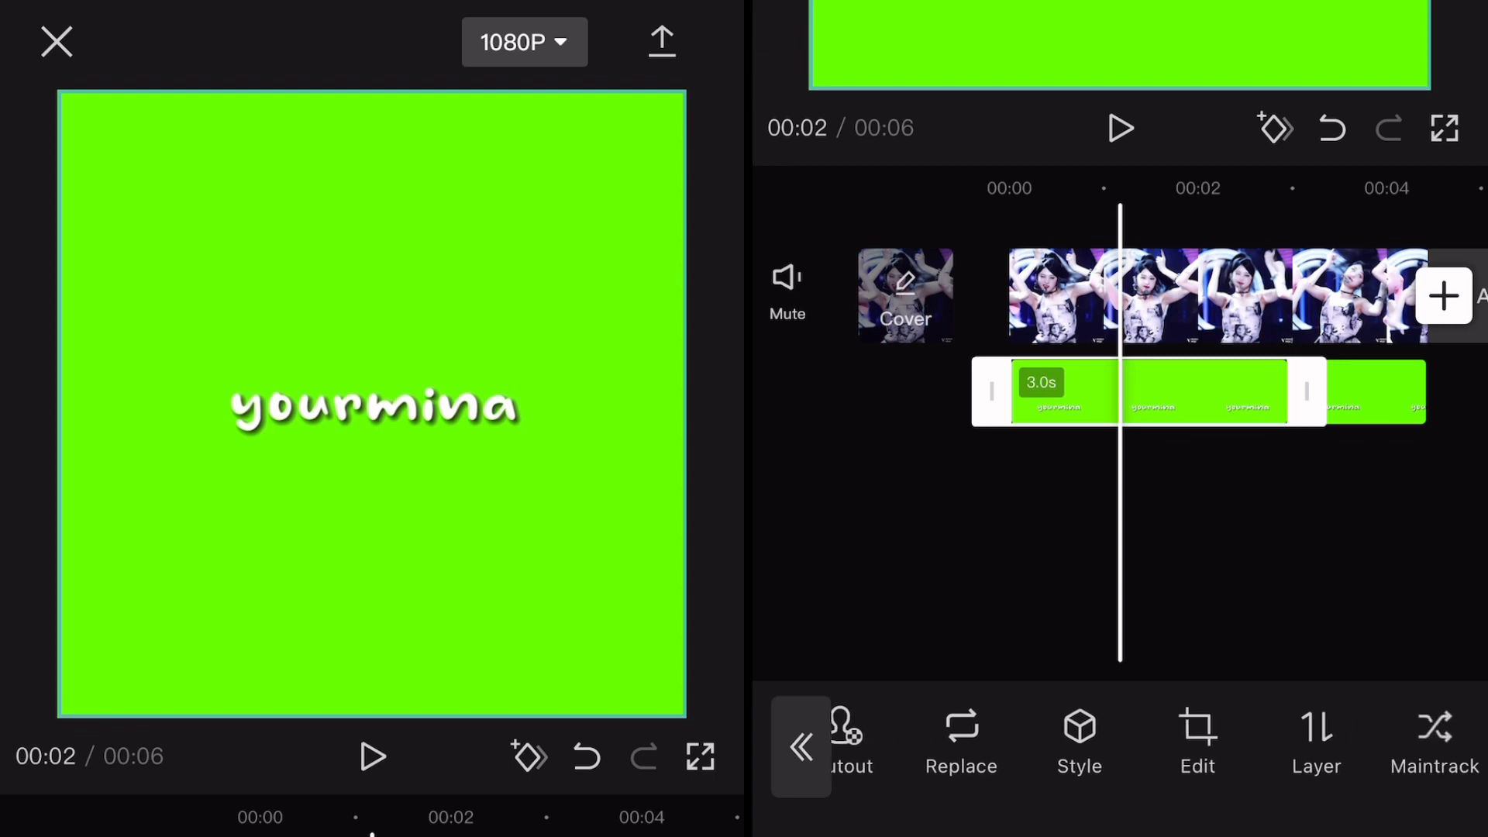
scroll("left", 3)
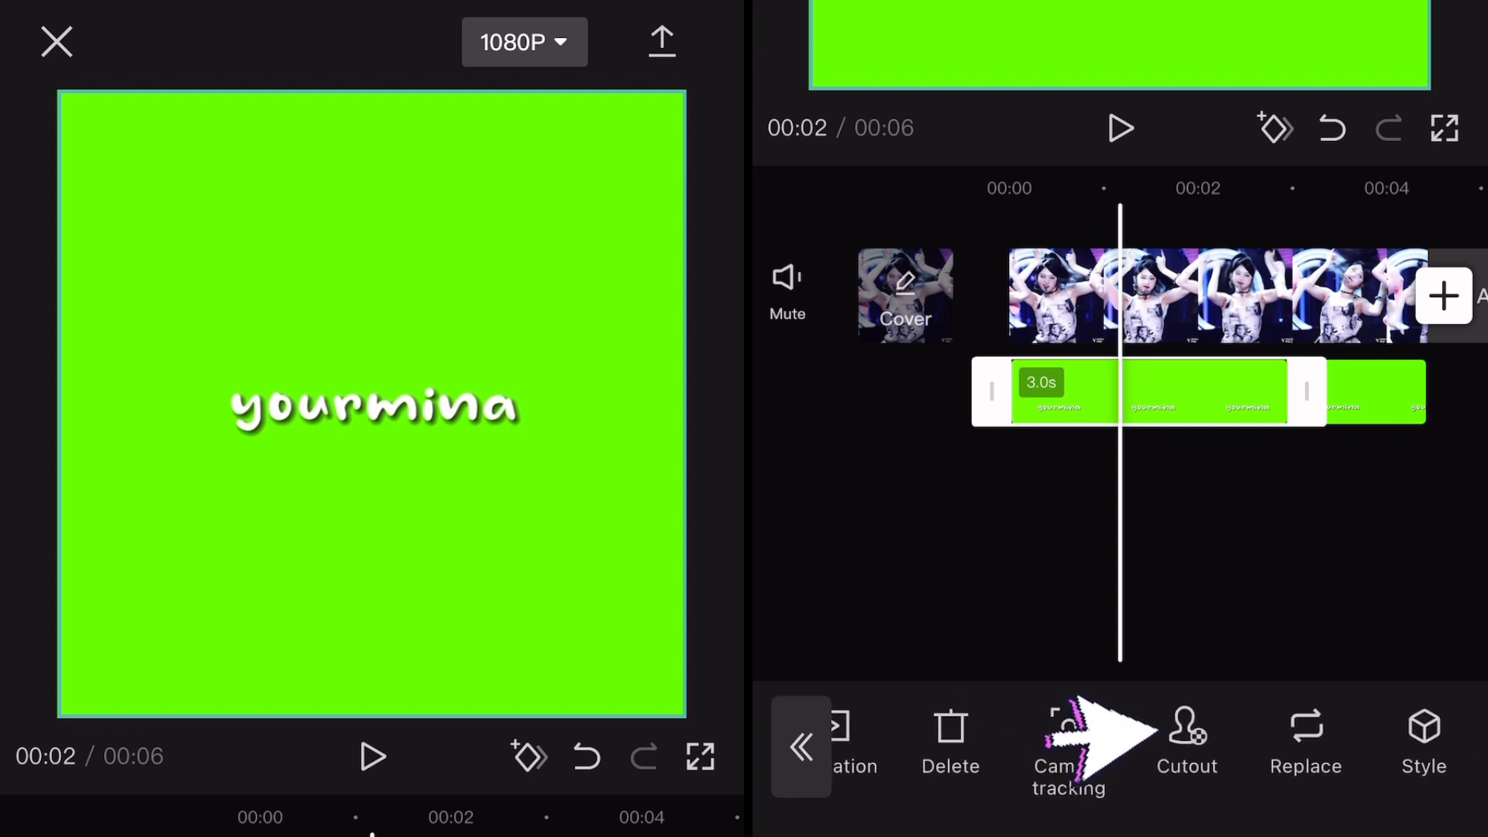
left_click(1186, 746)
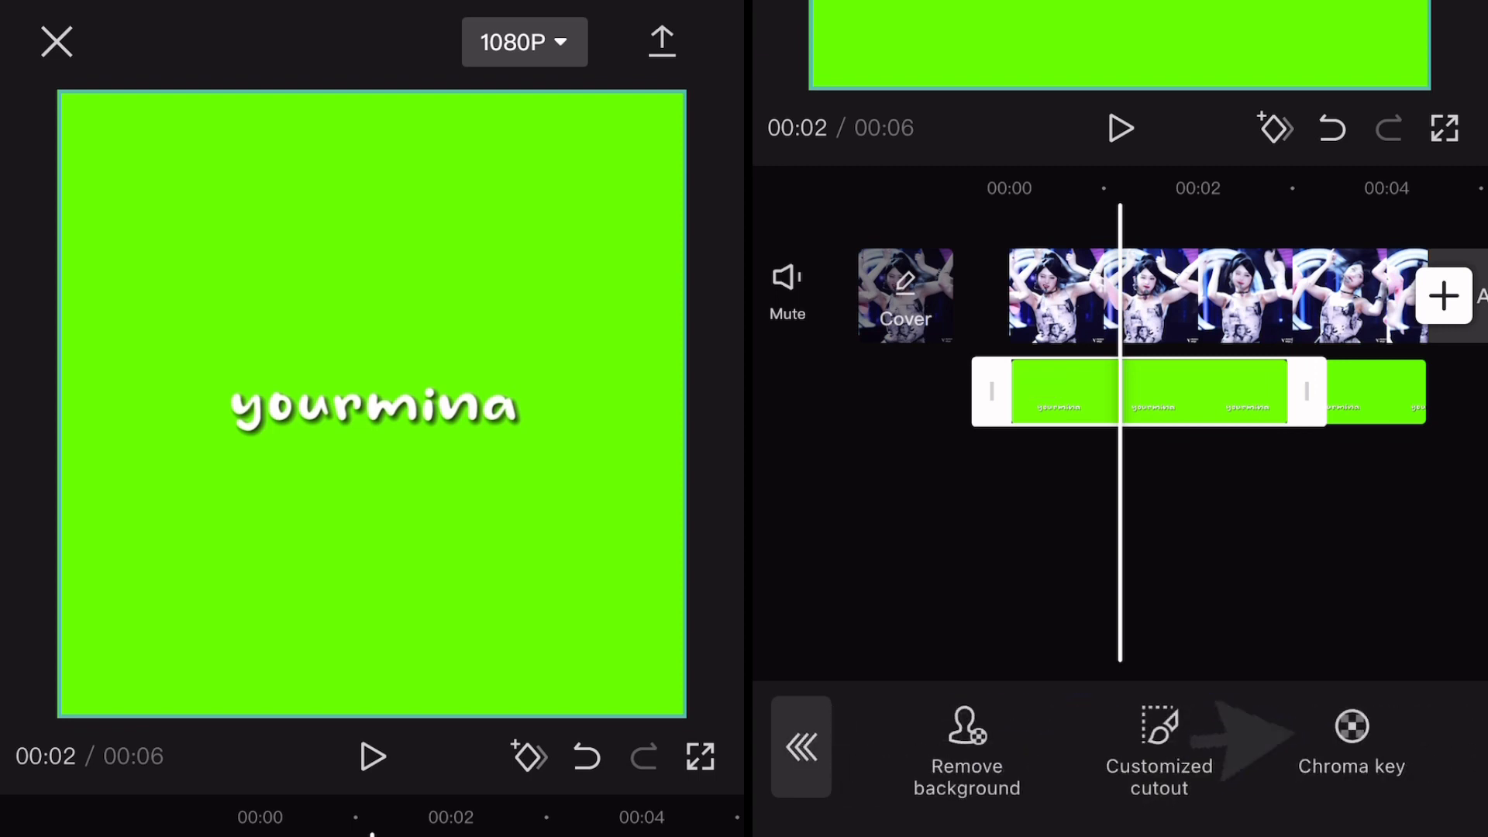
left_click(1352, 750)
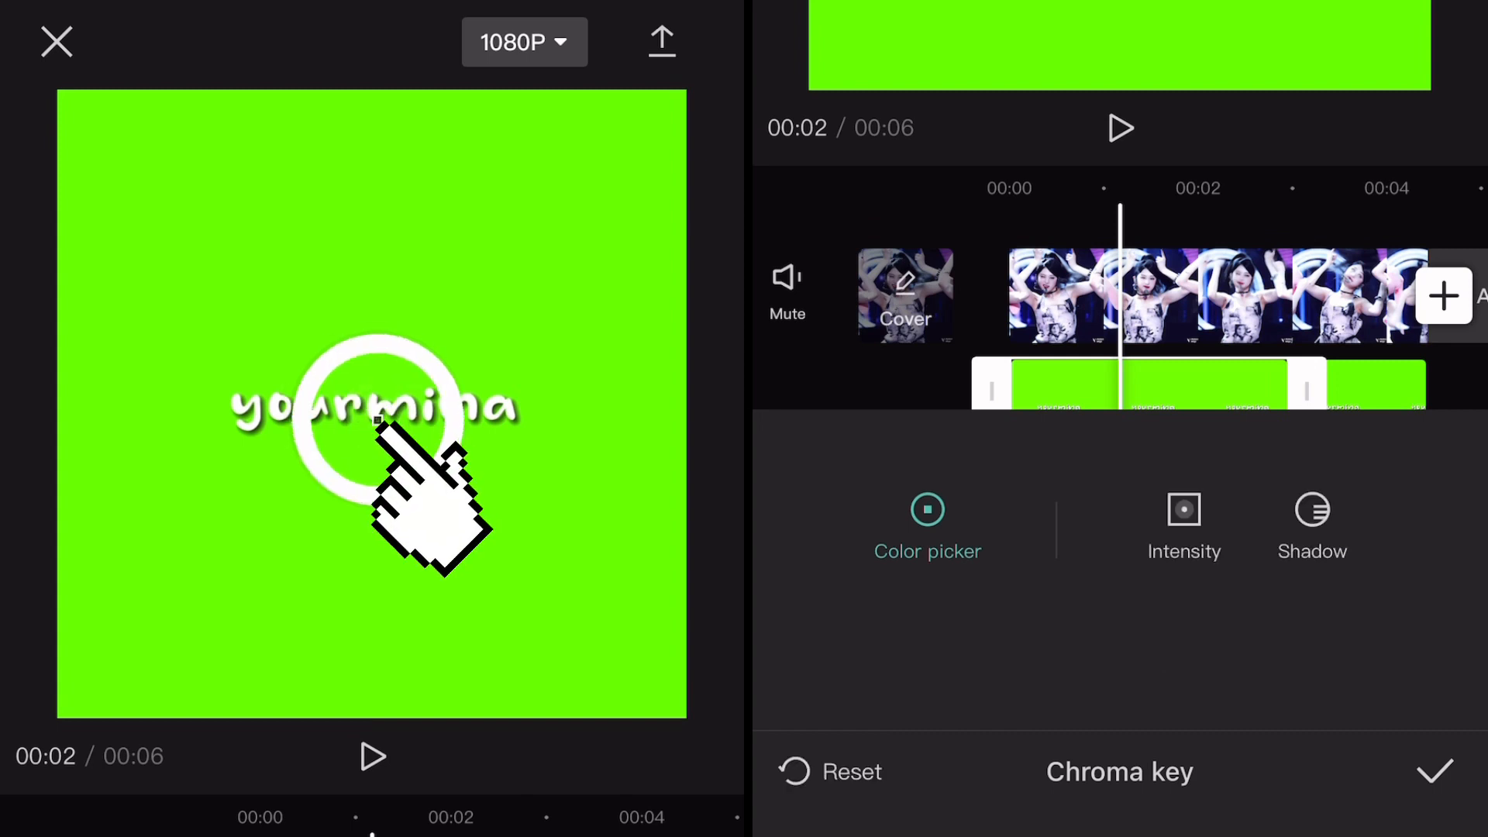
Step: Key out green on the first overlay with high Intensity
left_click(1184, 527)
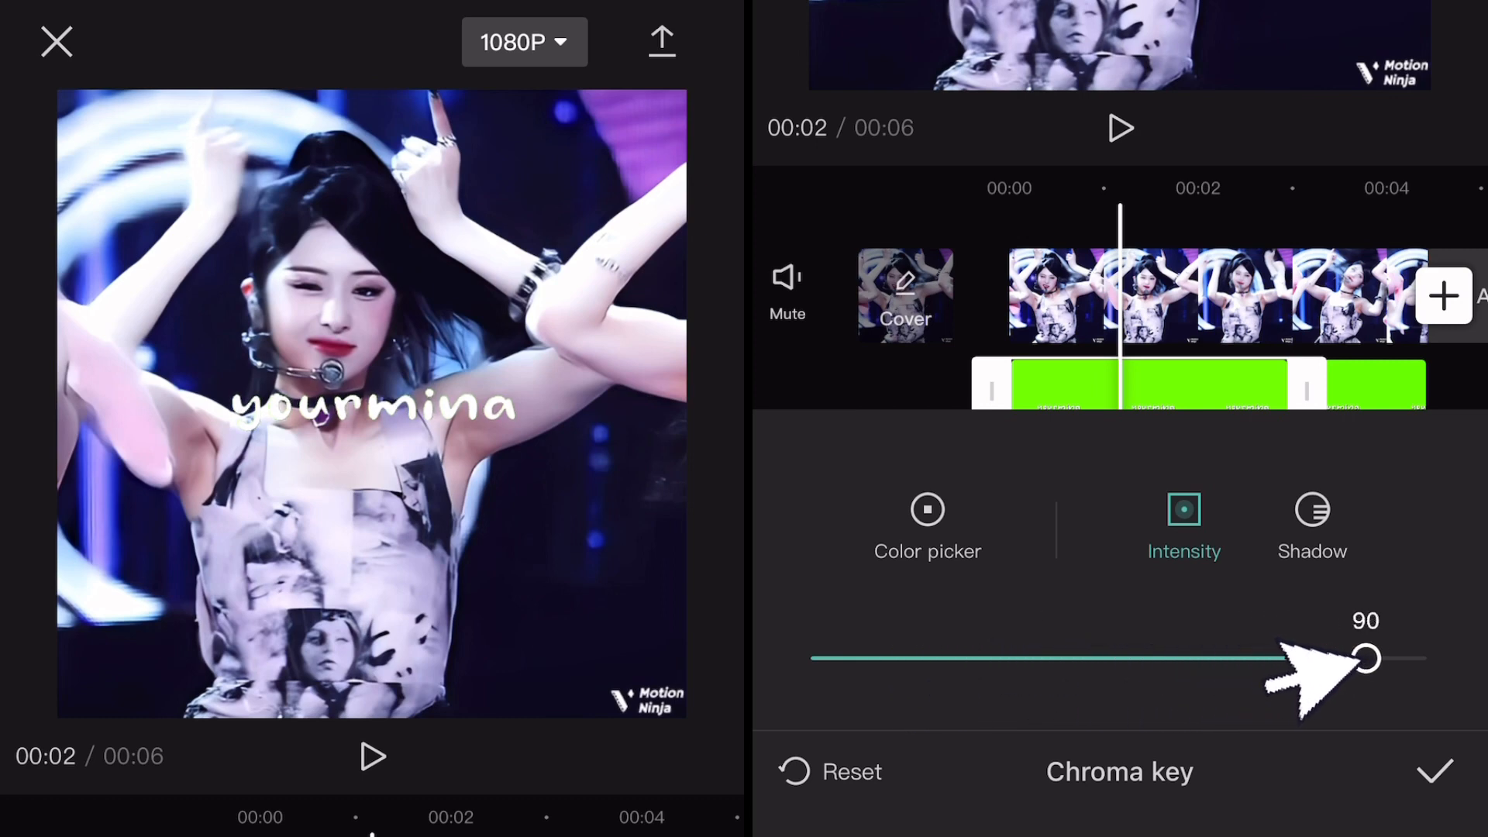
left_click(1311, 528)
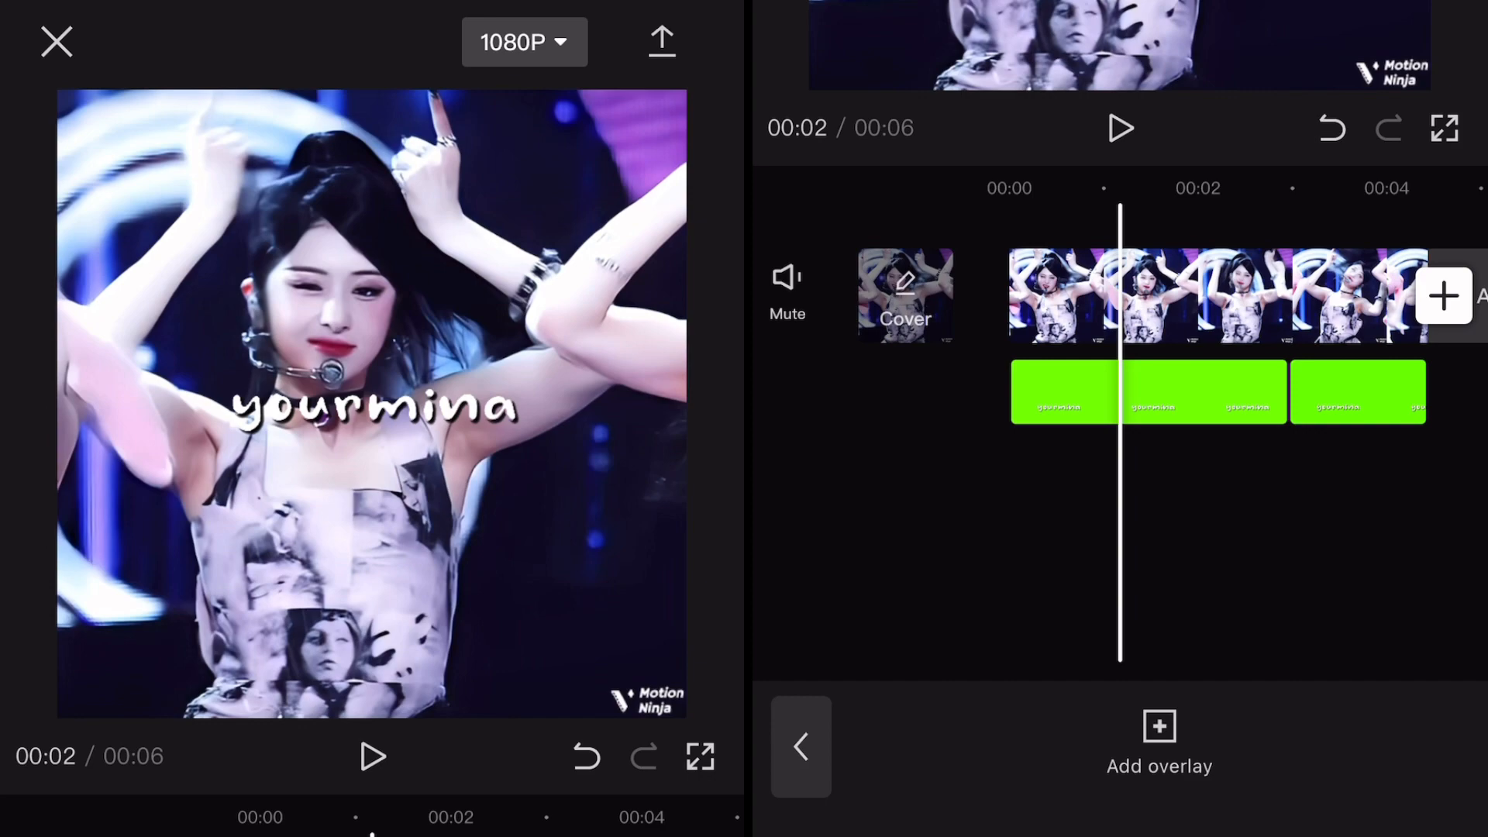
Step: Chroma key the second overlay clip at Intensity 100
left_click(1120, 392)
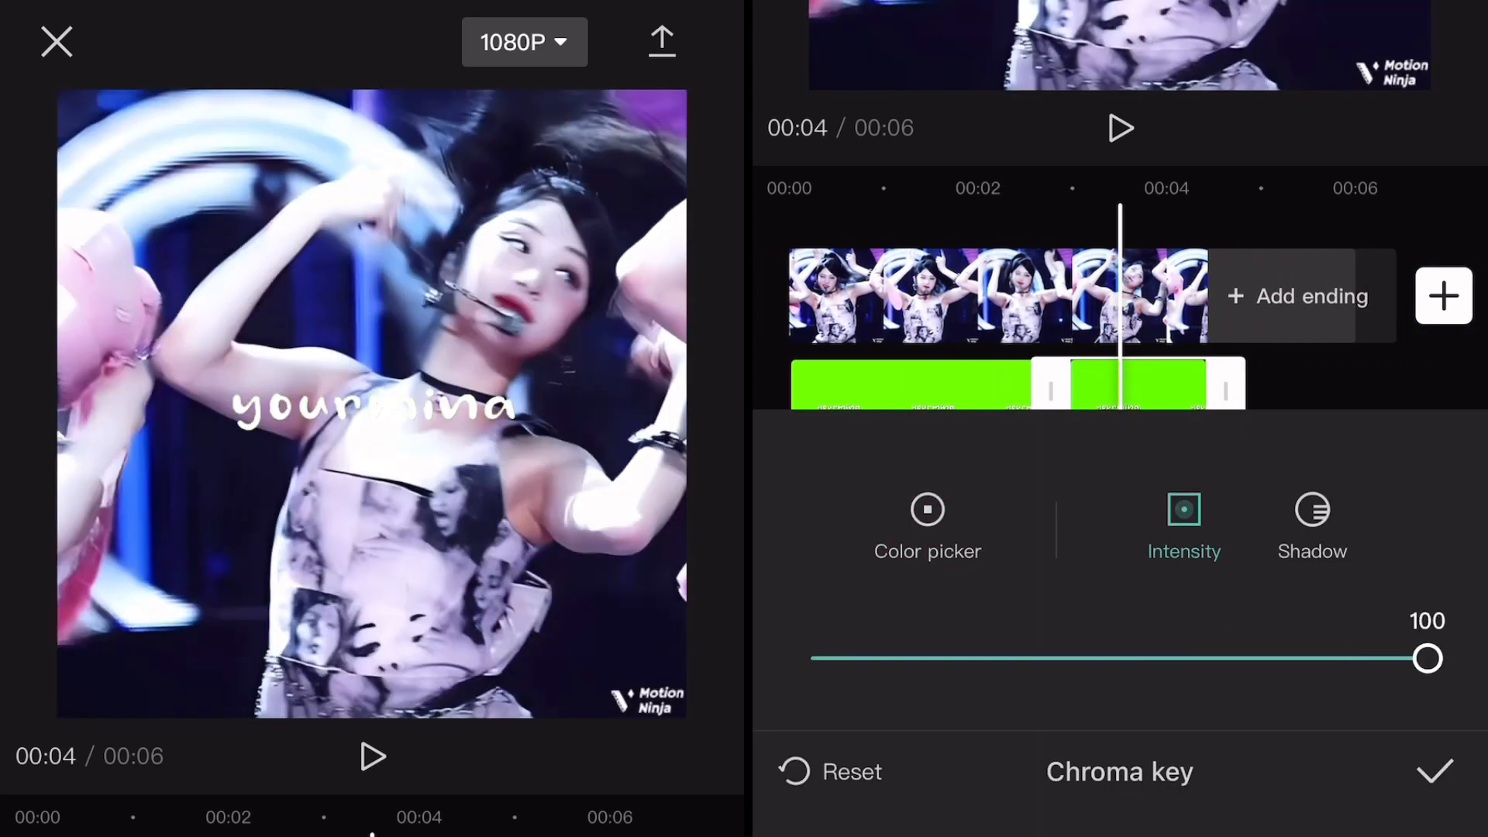
left_click(1435, 770)
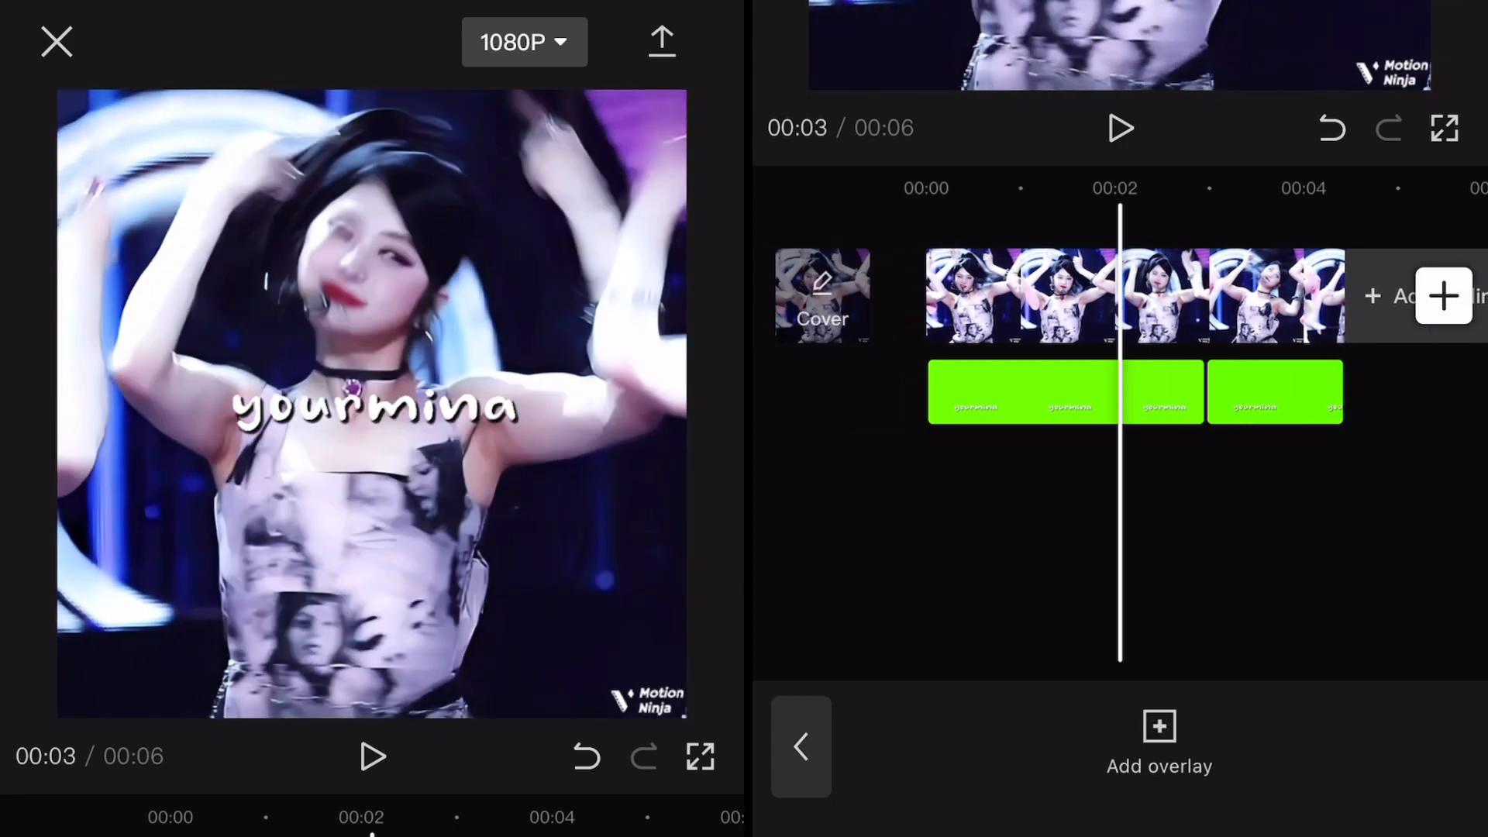
Step: Set the first overlay clip's blend mode to Overlay for a softer watermark
left_click(1063, 393)
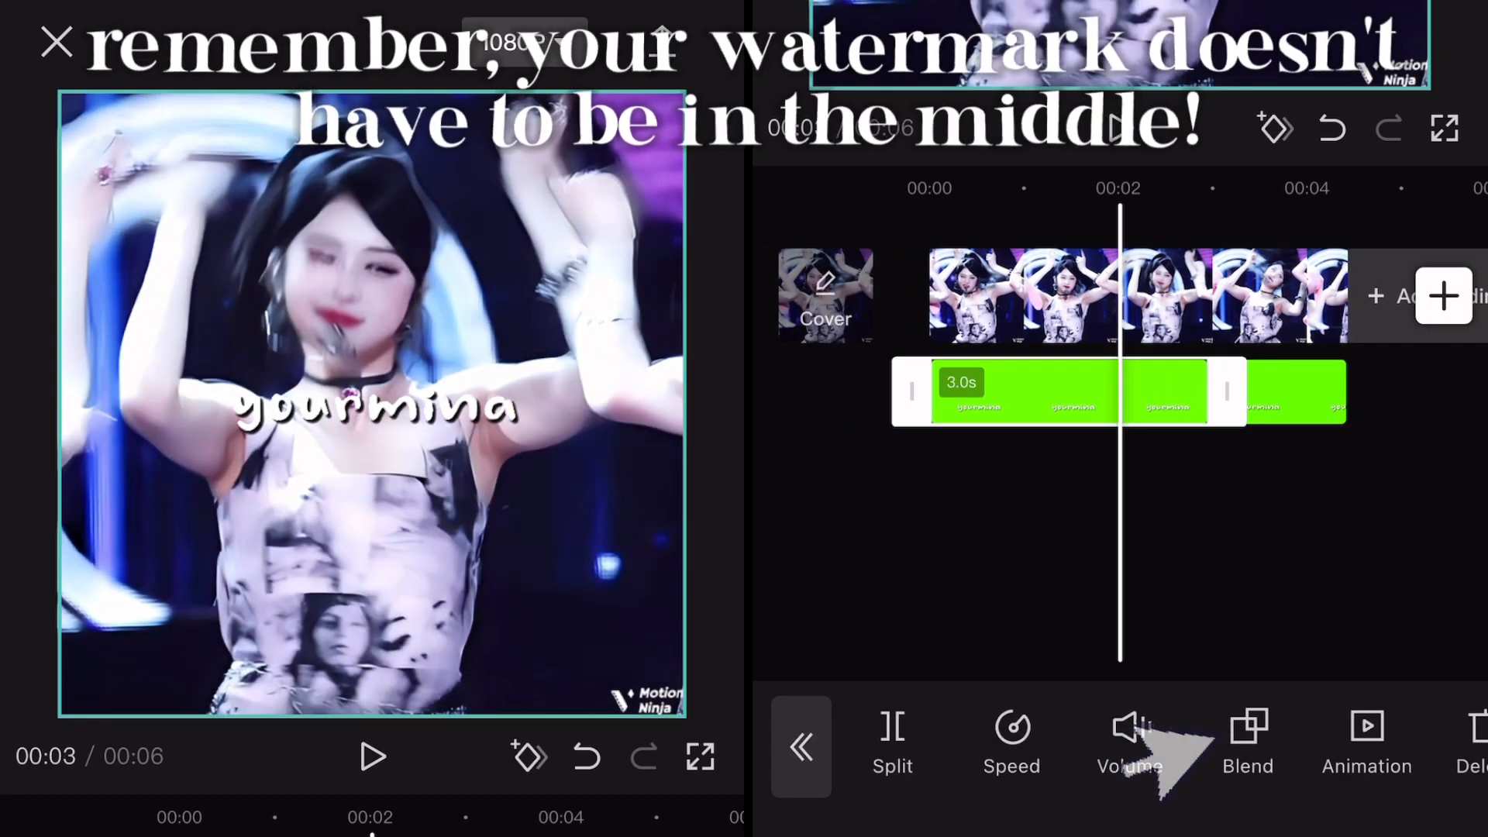
left_click(1246, 746)
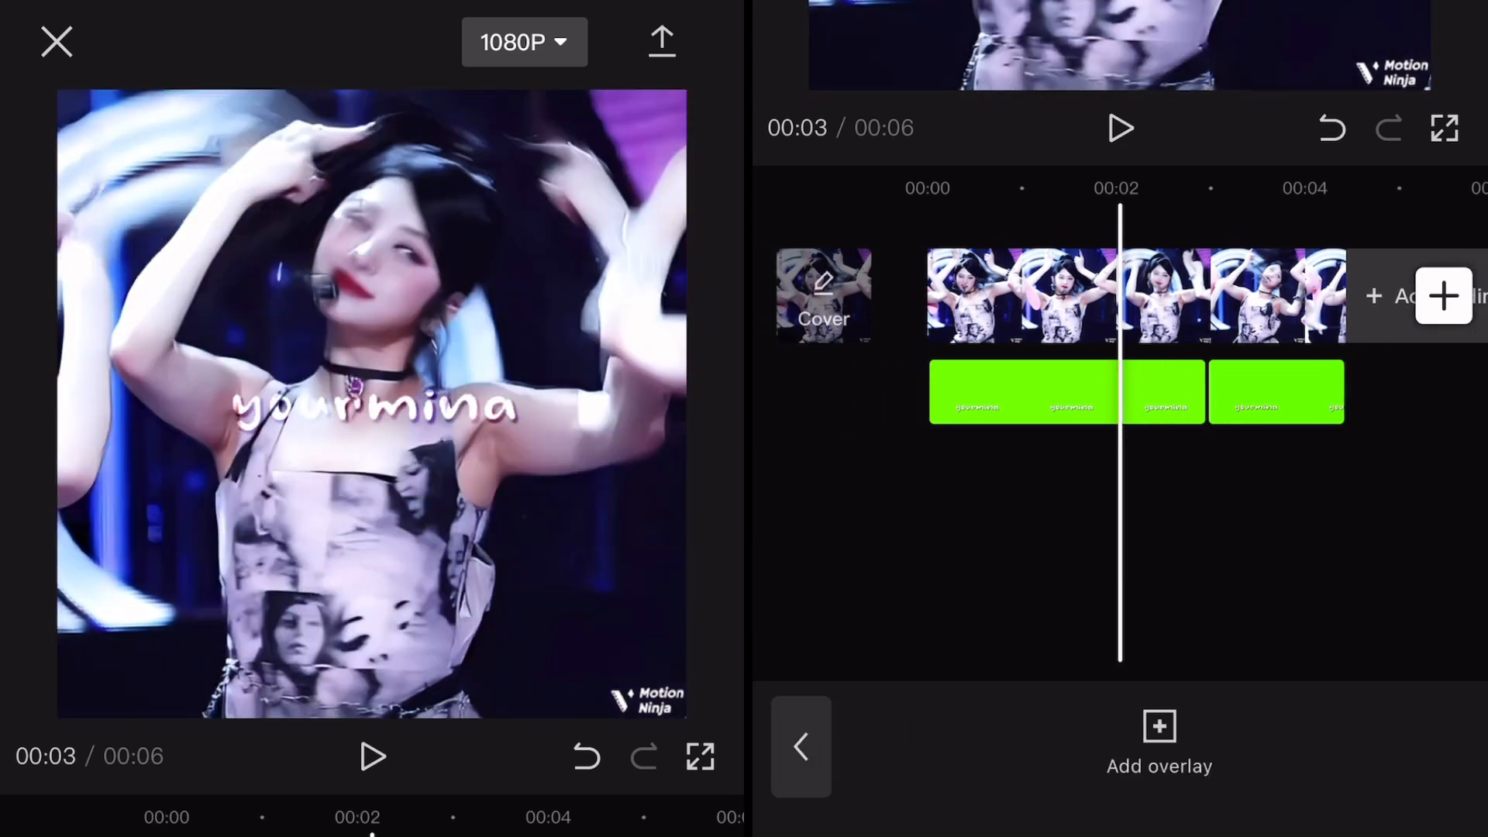
left_click(1063, 392)
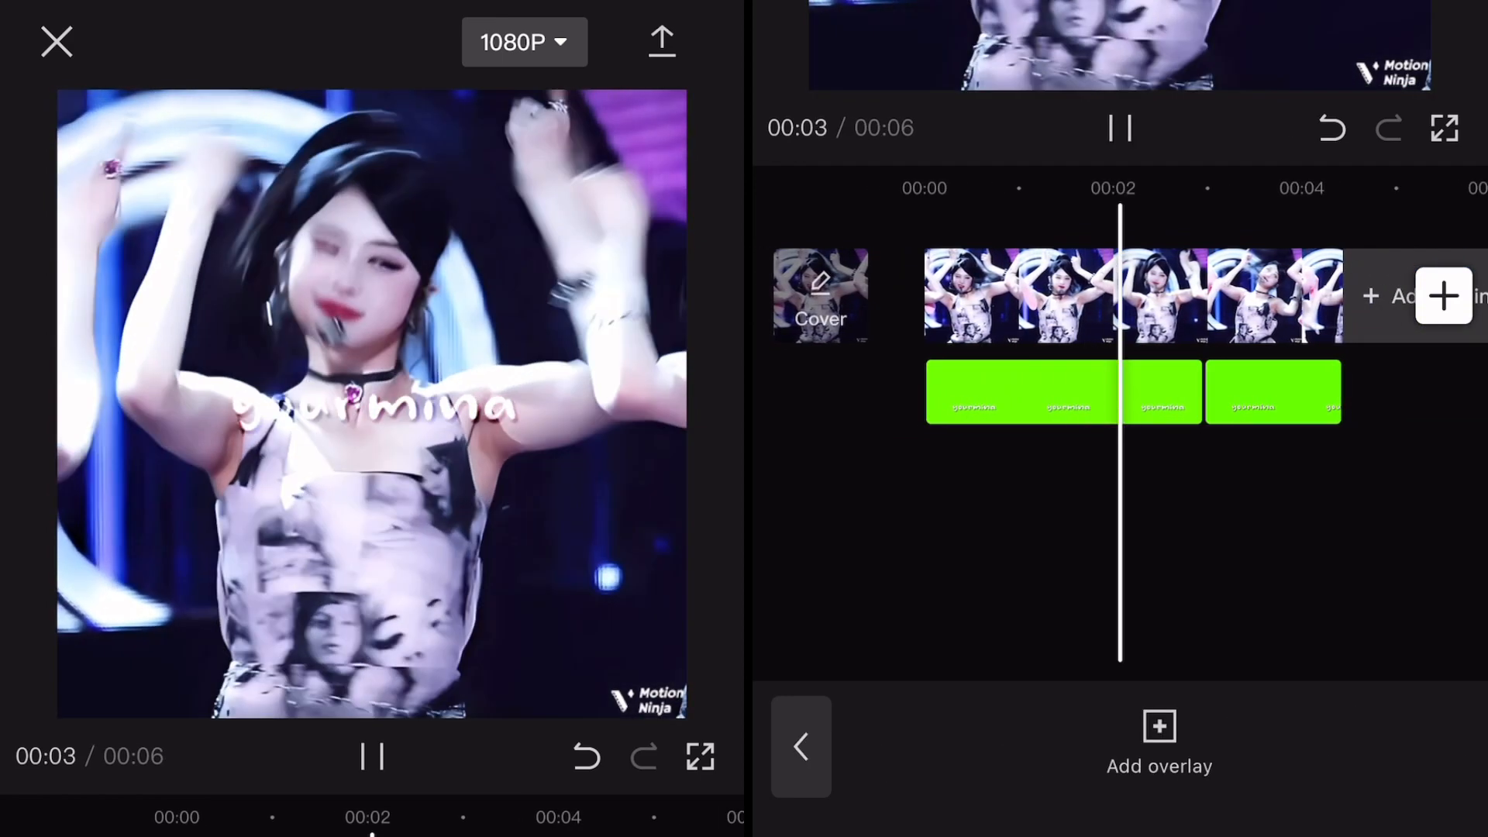
left_click(1118, 129)
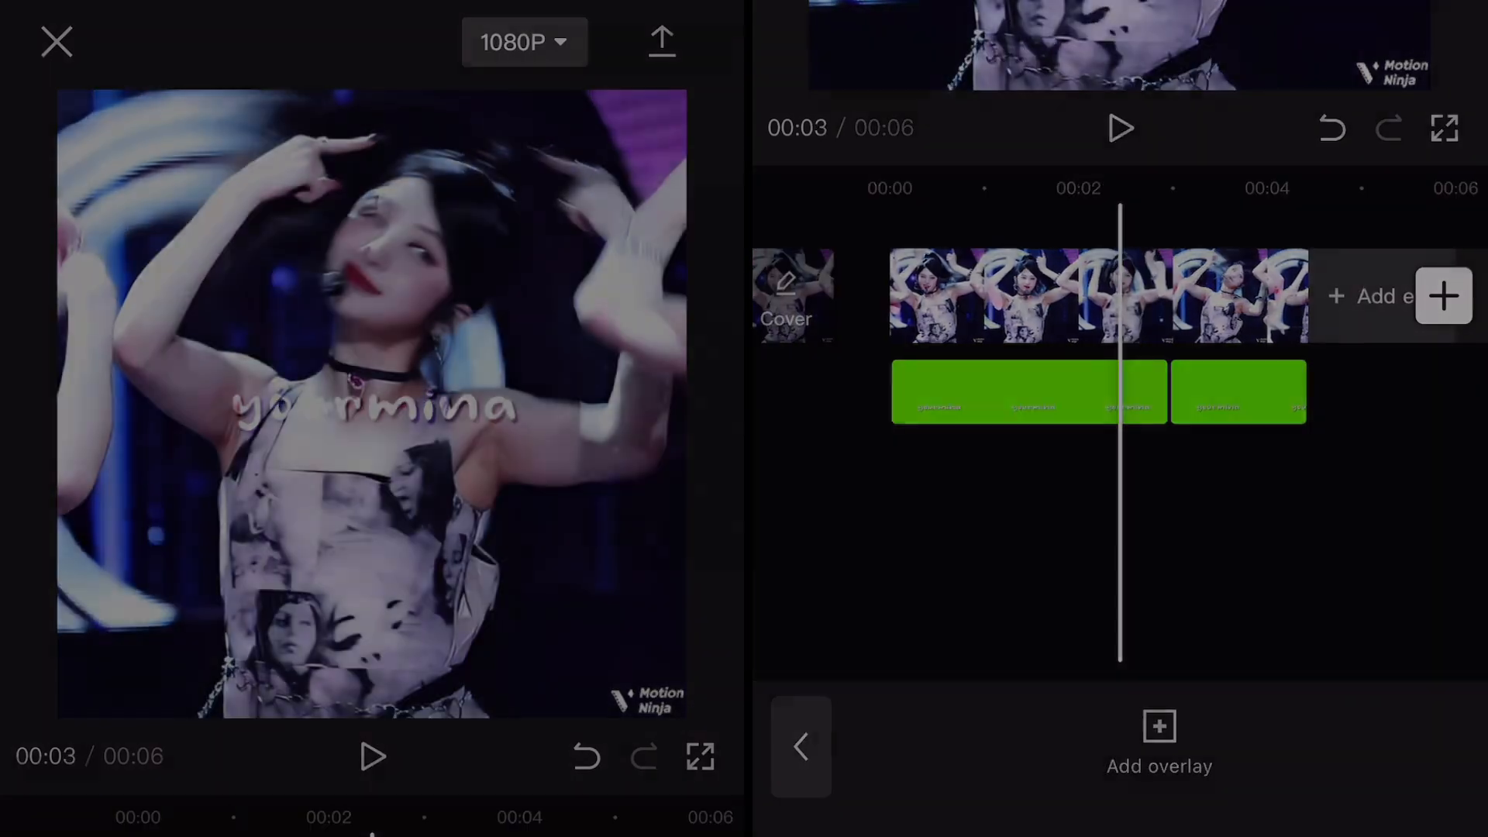